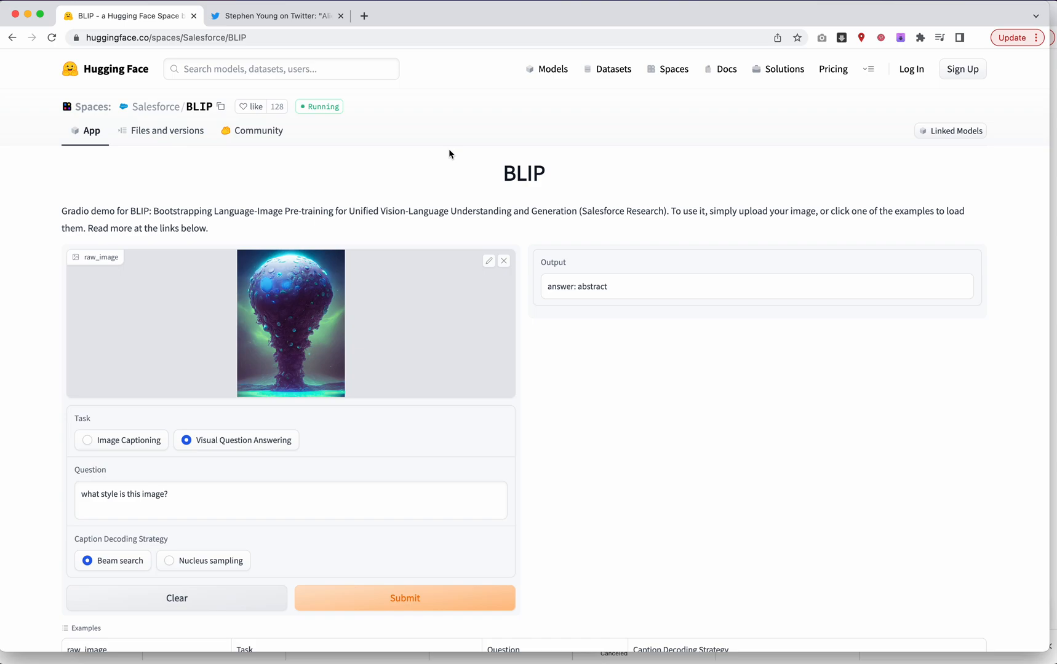
{"action": "mouse_move", "coordinate": [294, 44]}
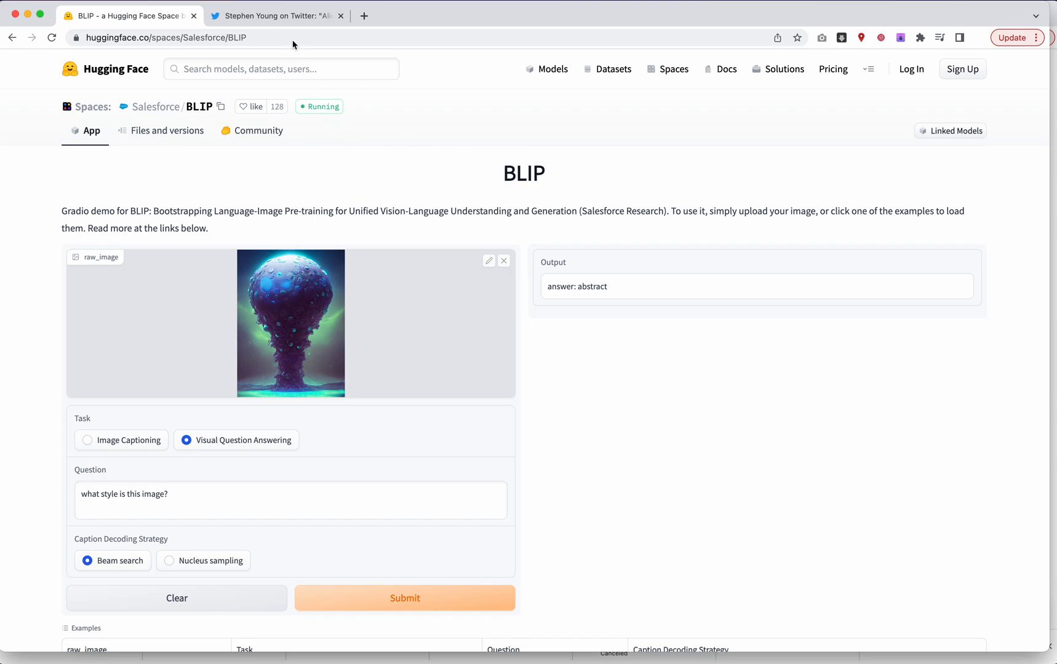
Switch to the Twitter tab and scroll to the Alien Bloom tweet's mushroom-like artwork.
{"action": "left_click", "coordinate": [276, 16]}
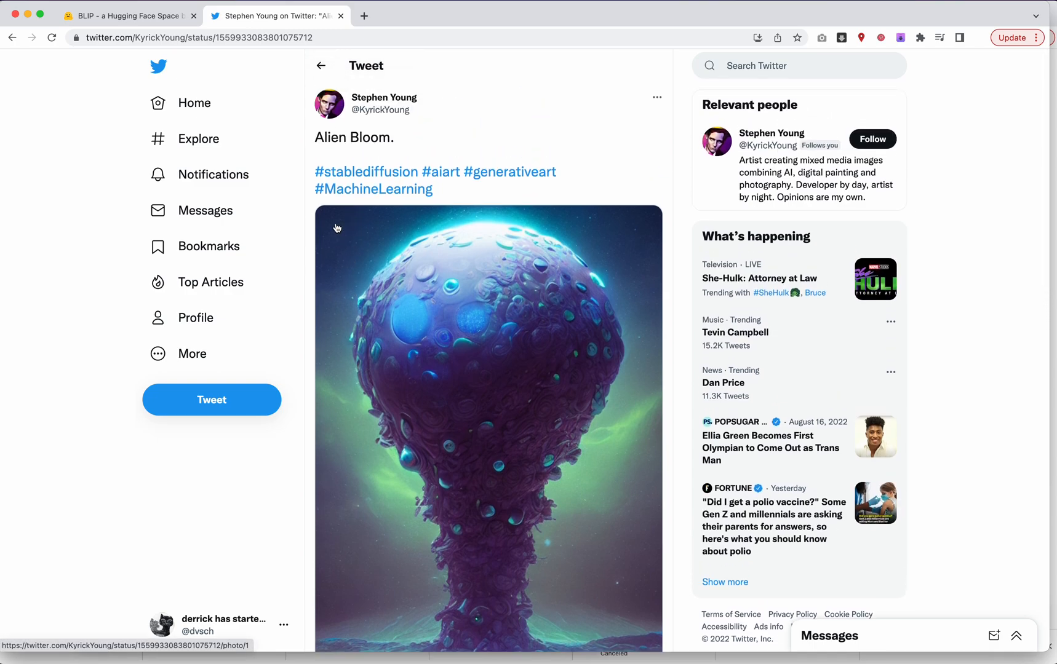
{"action": "mouse_move", "coordinate": [380, 280]}
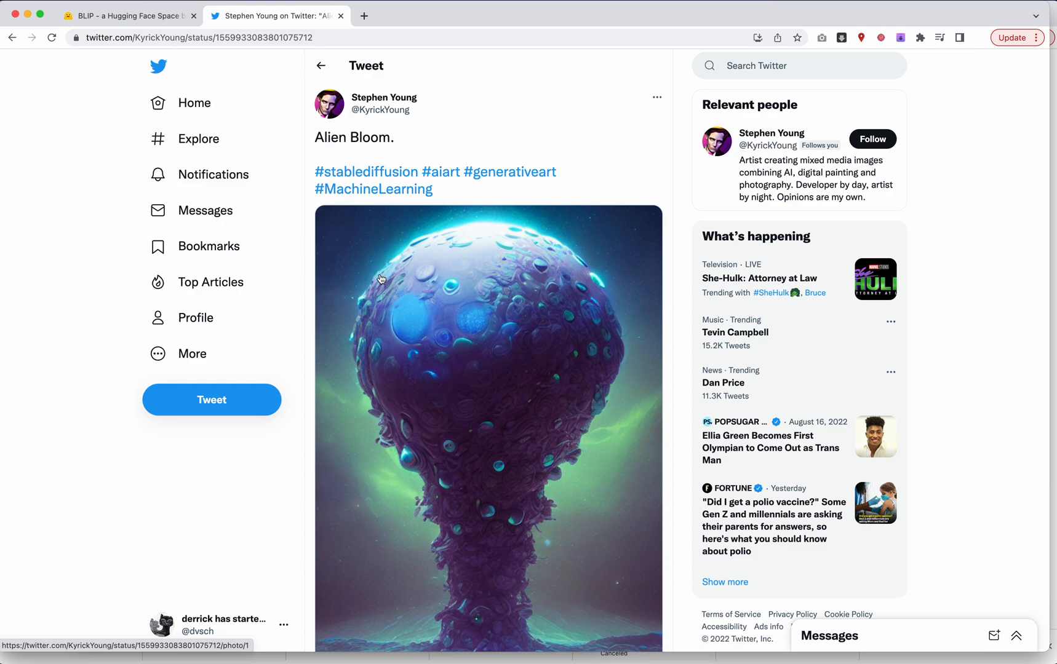
{"action": "scroll", "scroll_direction": "down", "scroll_amount": 3}
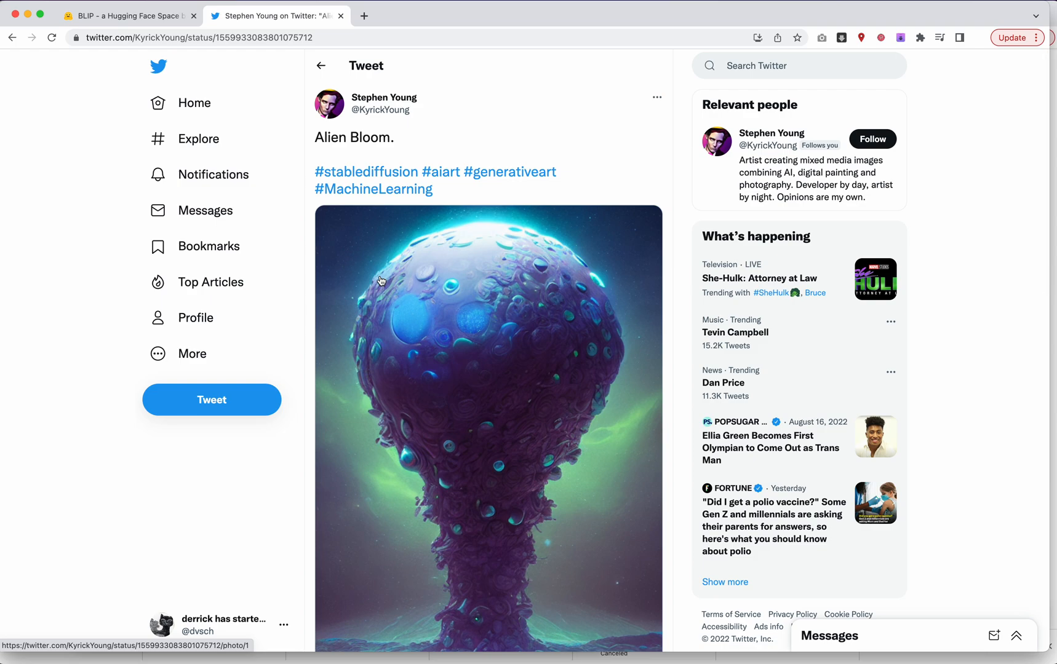
{"action": "mouse_move", "coordinate": [383, 266]}
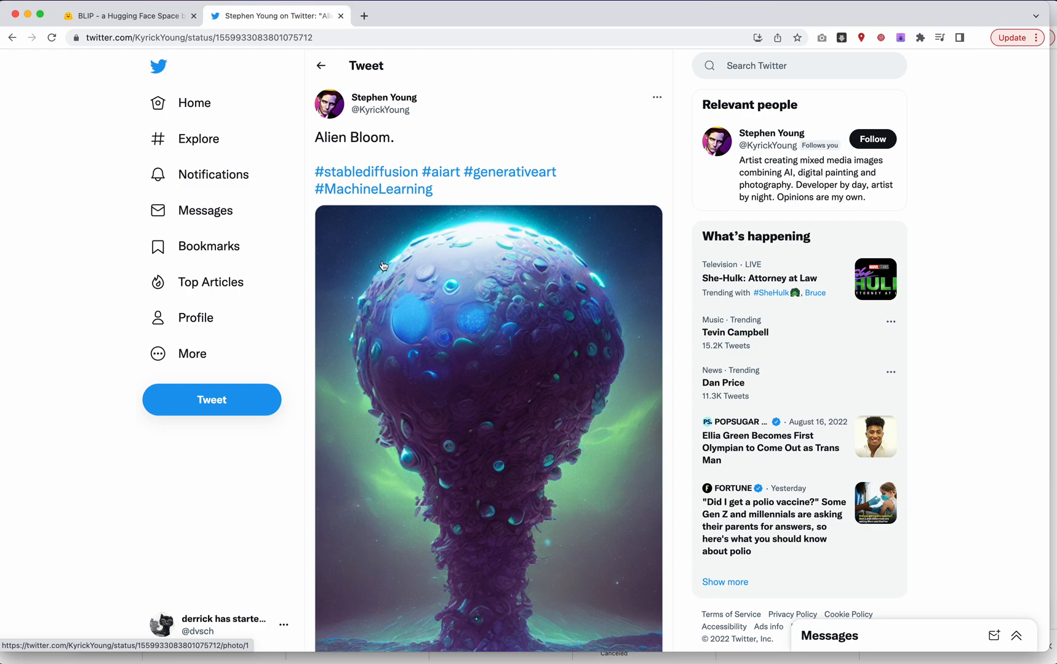
{"action": "mouse_move", "coordinate": [204, 174]}
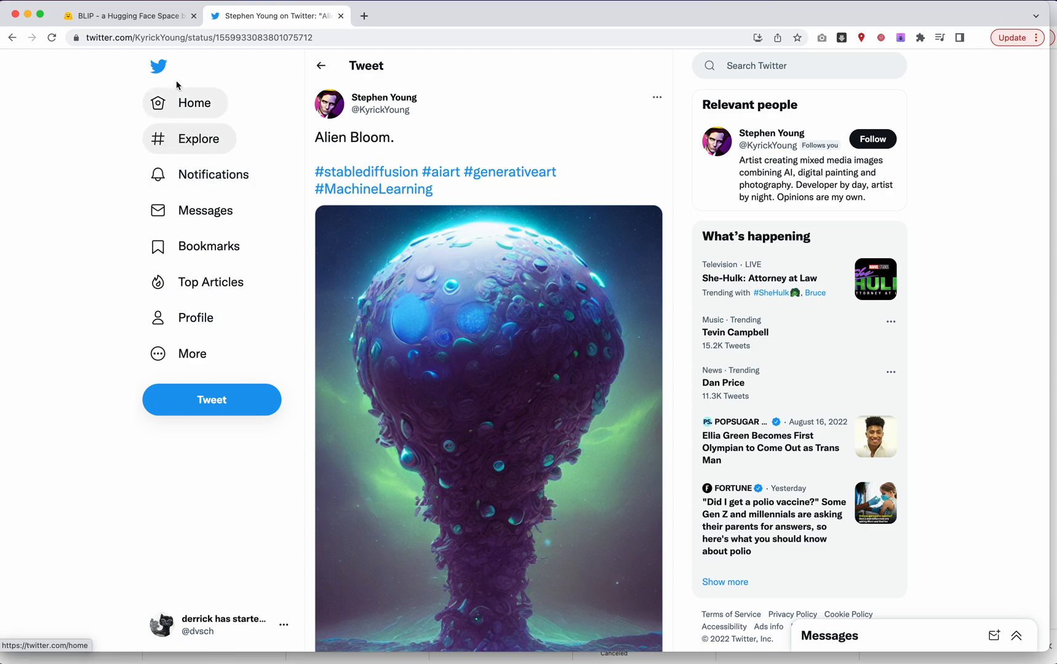
Return to the BLIP Space tab with the Alien Bloom image loaded.
{"action": "left_click", "coordinate": [128, 15]}
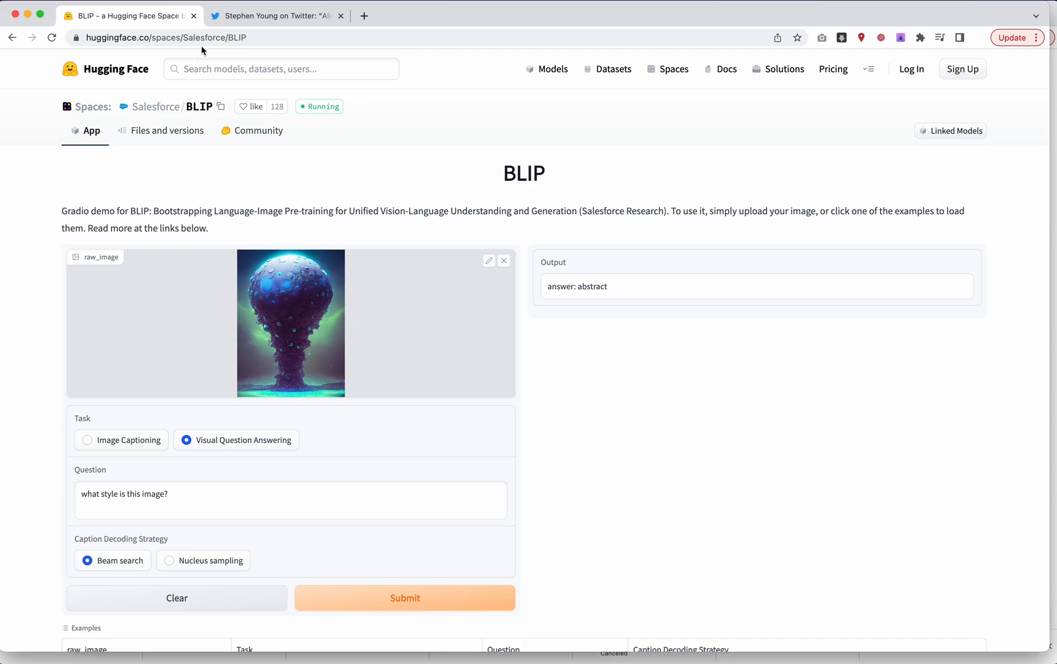
{"action": "mouse_move", "coordinate": [197, 50]}
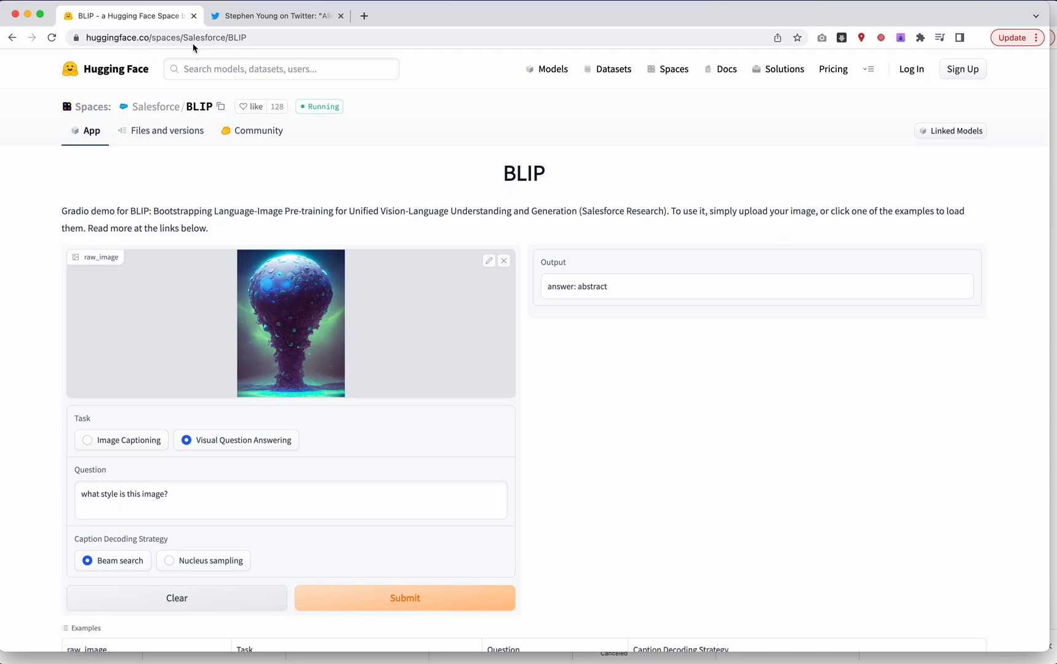
{"action": "mouse_move", "coordinate": [253, 43]}
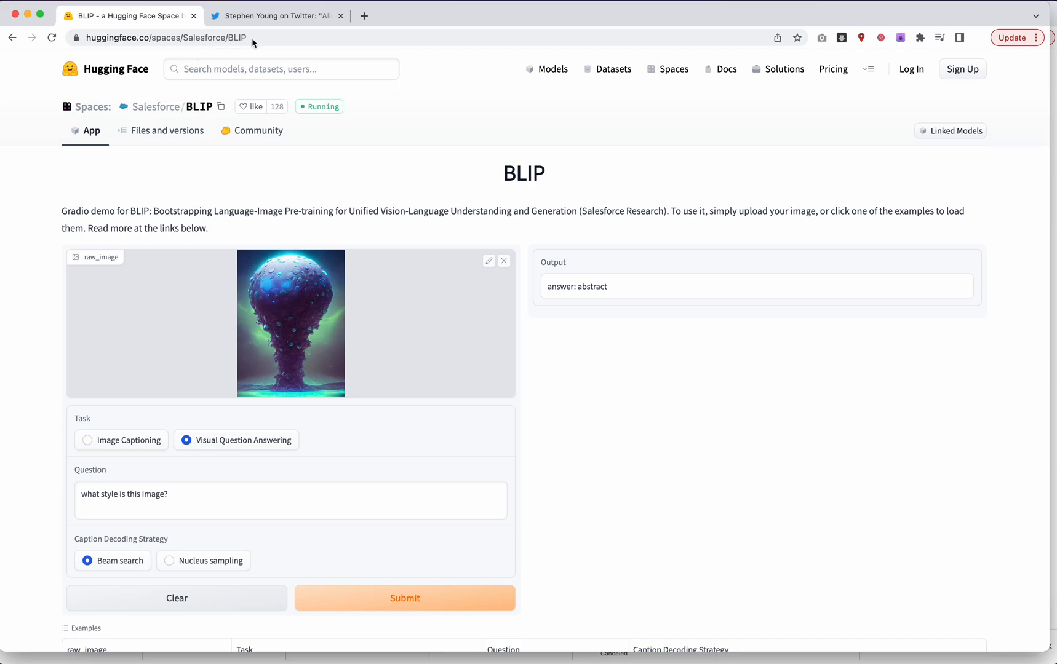
{"action": "mouse_move", "coordinate": [348, 257]}
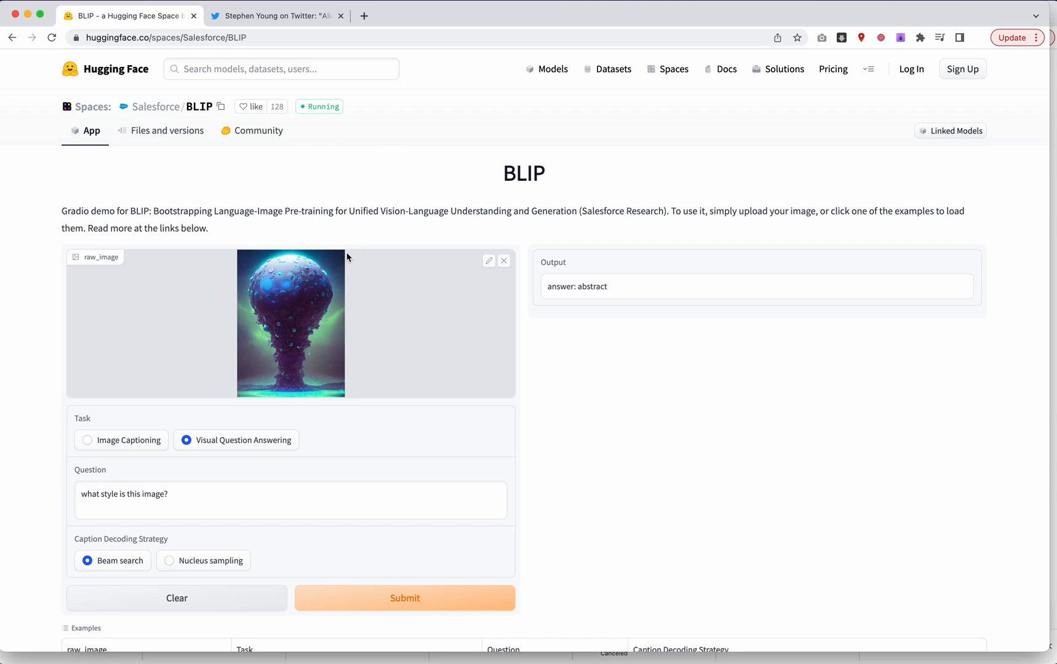
{"action": "mouse_move", "coordinate": [317, 304]}
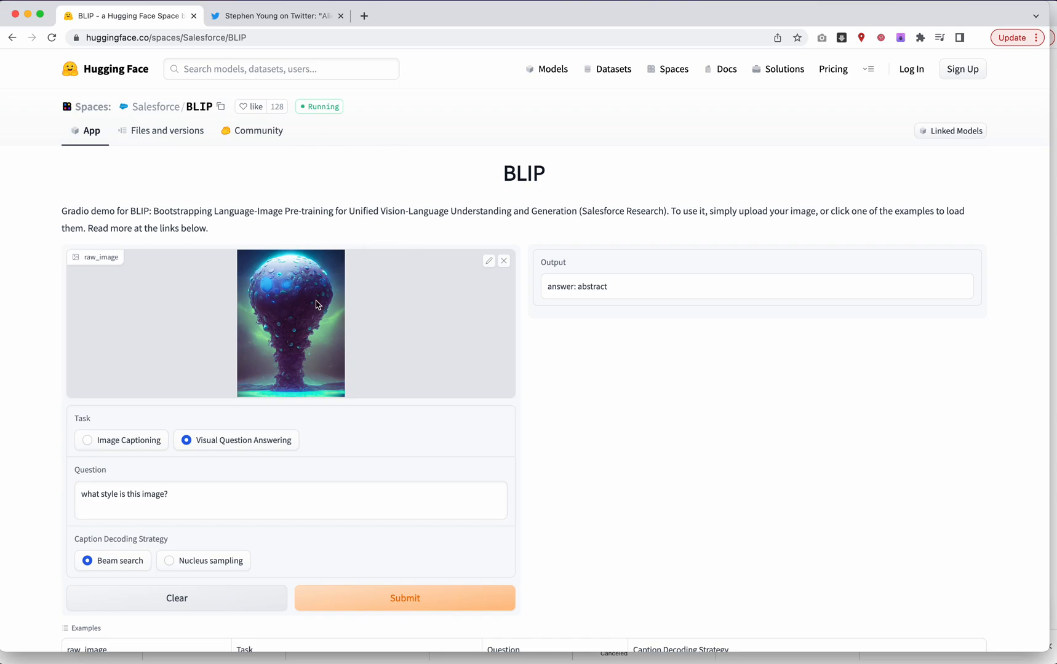
{"action": "mouse_move", "coordinate": [324, 352]}
{"action": "type", "text": "color"}
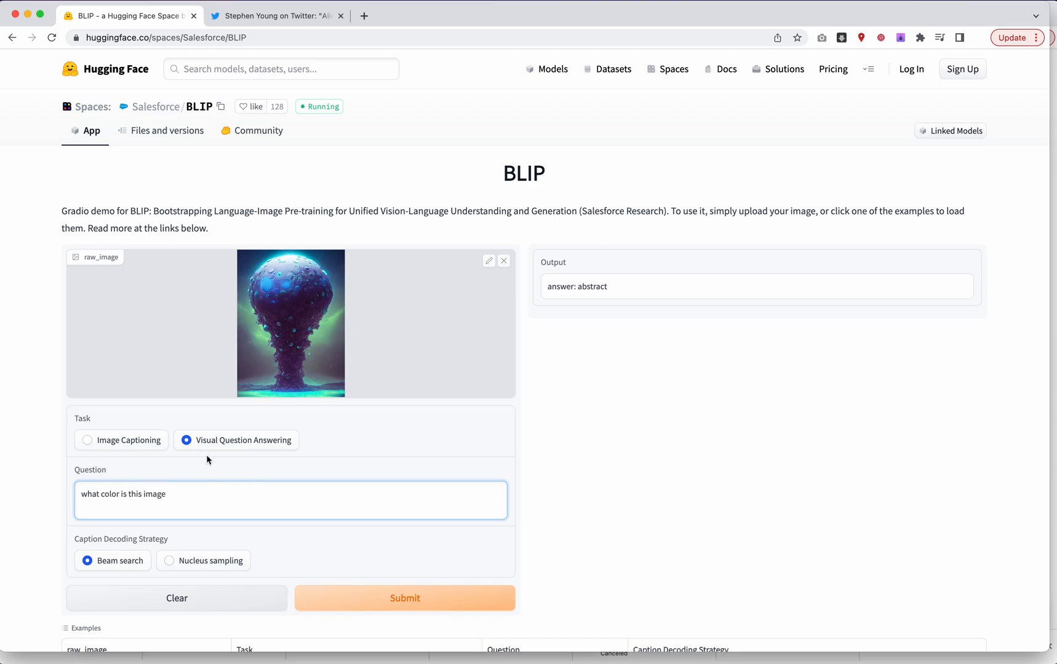
{"action": "mouse_move", "coordinate": [195, 489]}
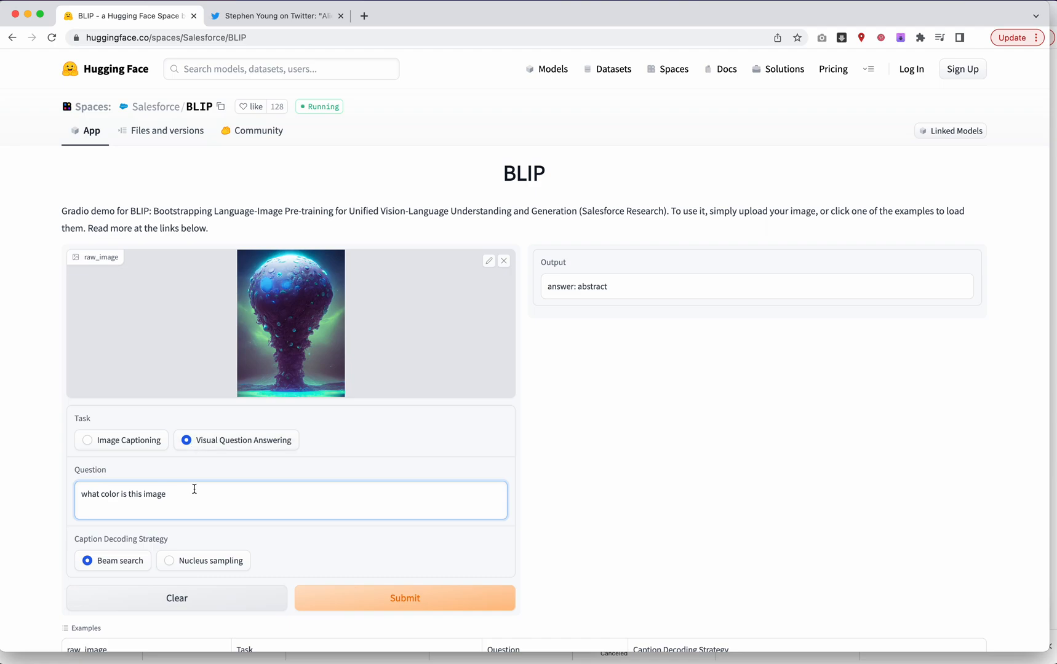
Ask 'what color is this image?' to get 'purple', then choose nucleus sampling.
{"action": "type", "text": "?"}
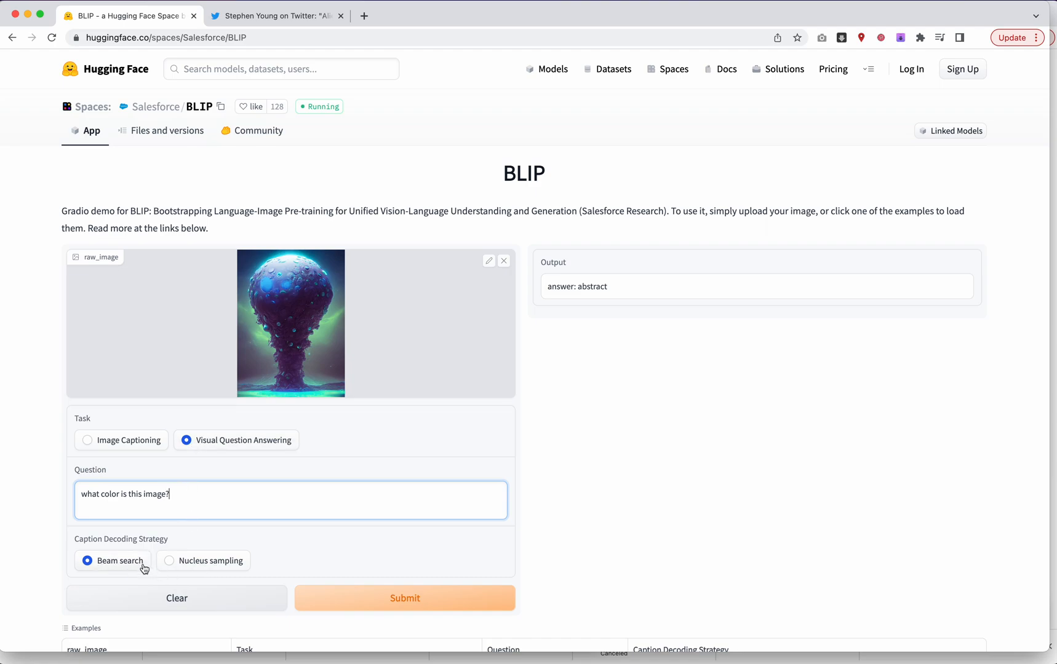
{"action": "mouse_move", "coordinate": [121, 561]}
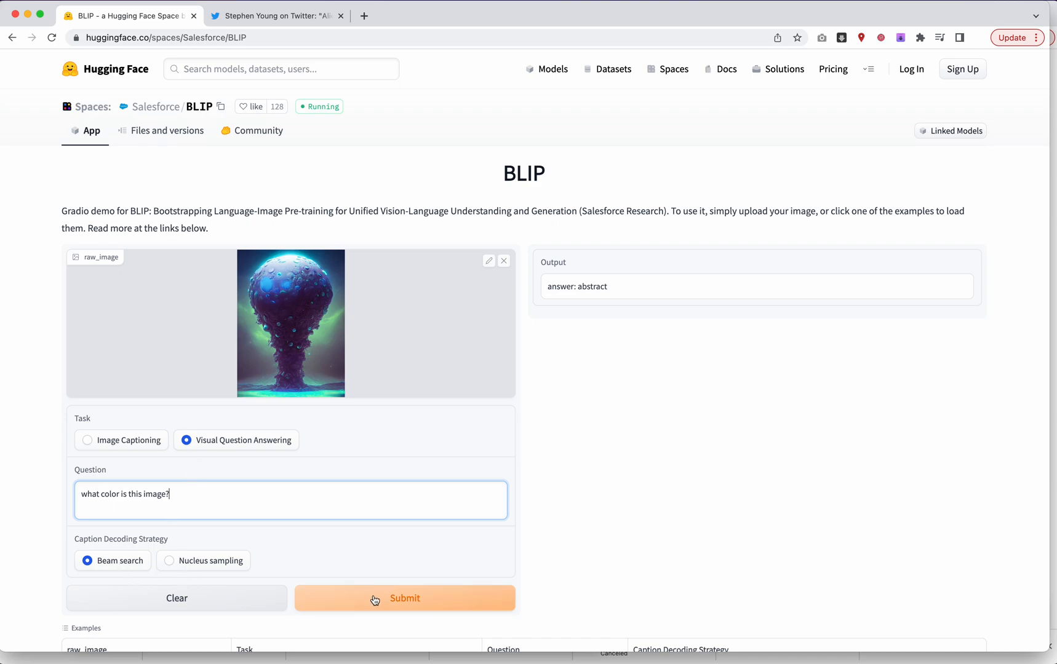
{"action": "left_click", "coordinate": [404, 598]}
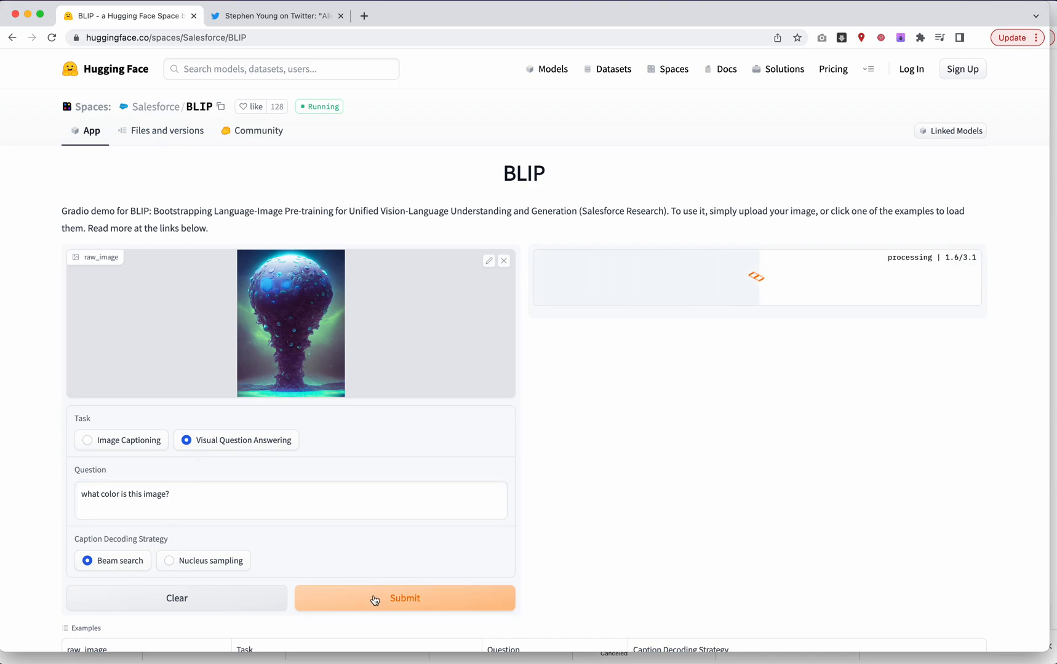
{"action": "left_click", "coordinate": [404, 598]}
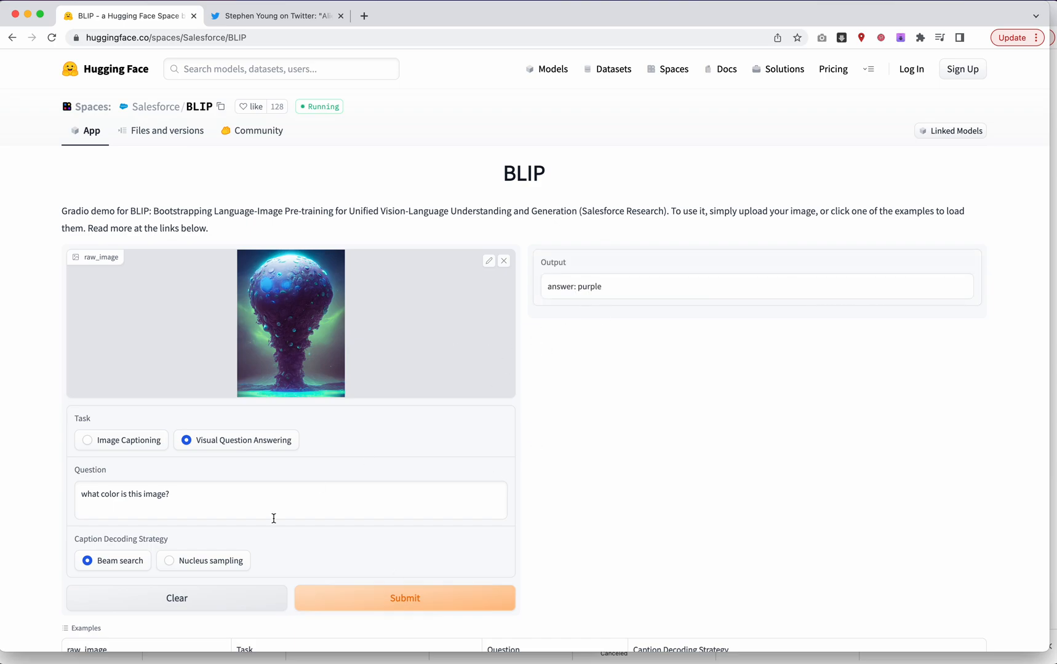
{"action": "left_click", "coordinate": [290, 500]}
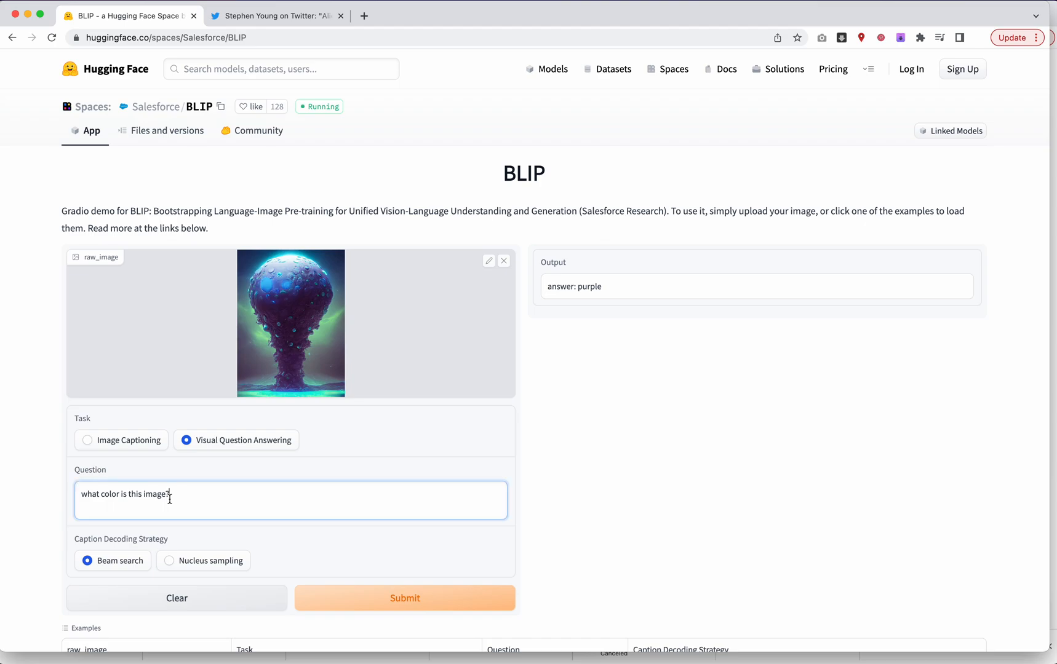
{"action": "left_click", "coordinate": [403, 597]}
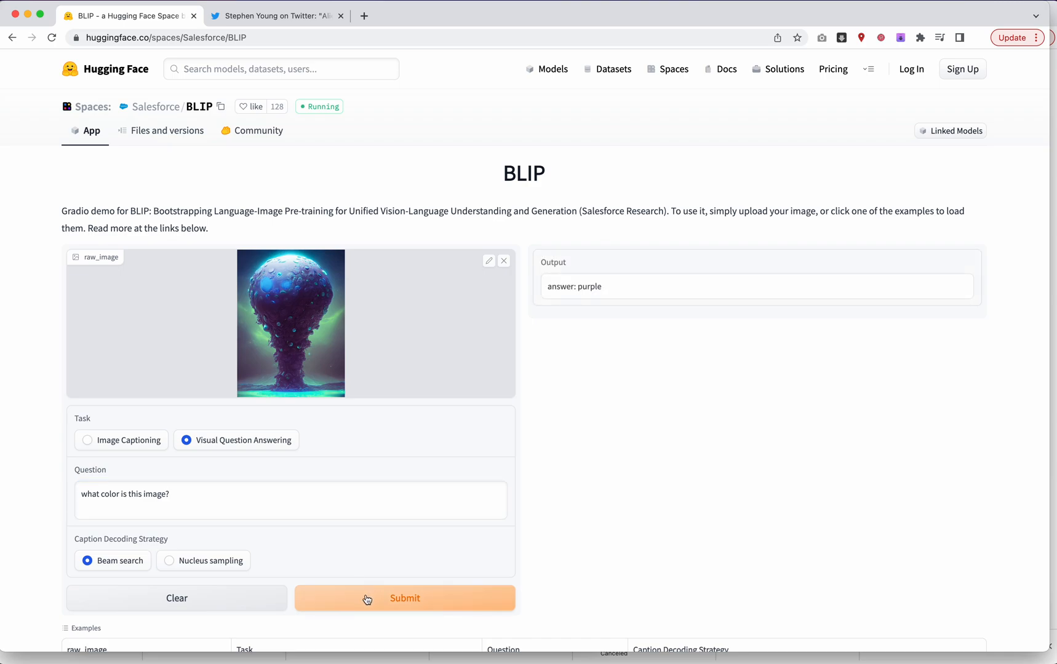
{"action": "left_click", "coordinate": [171, 561]}
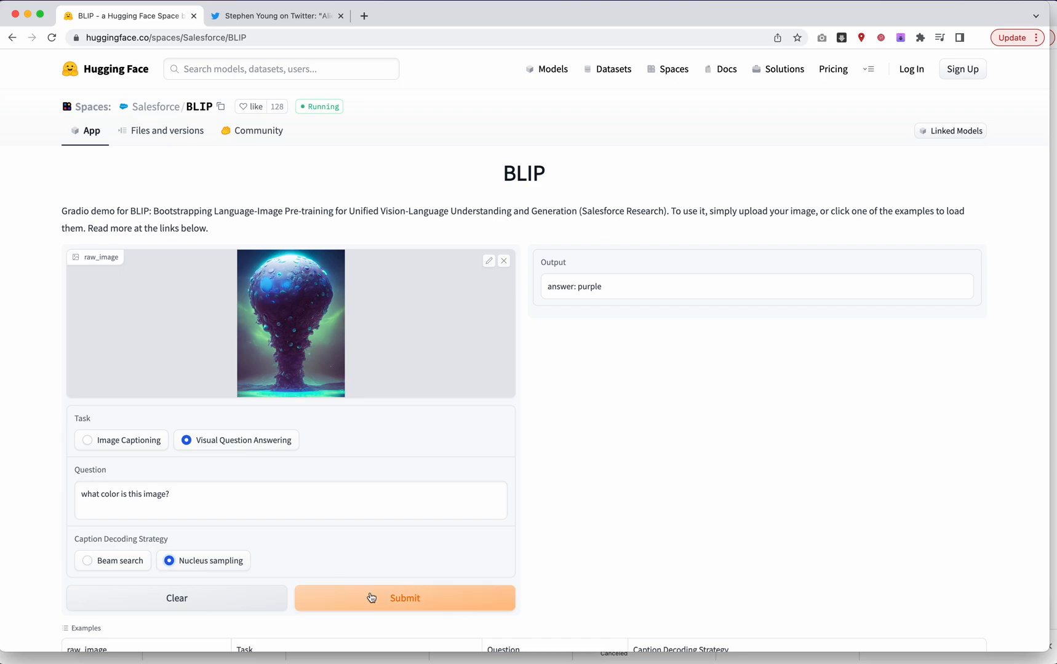
{"action": "left_click", "coordinate": [404, 598]}
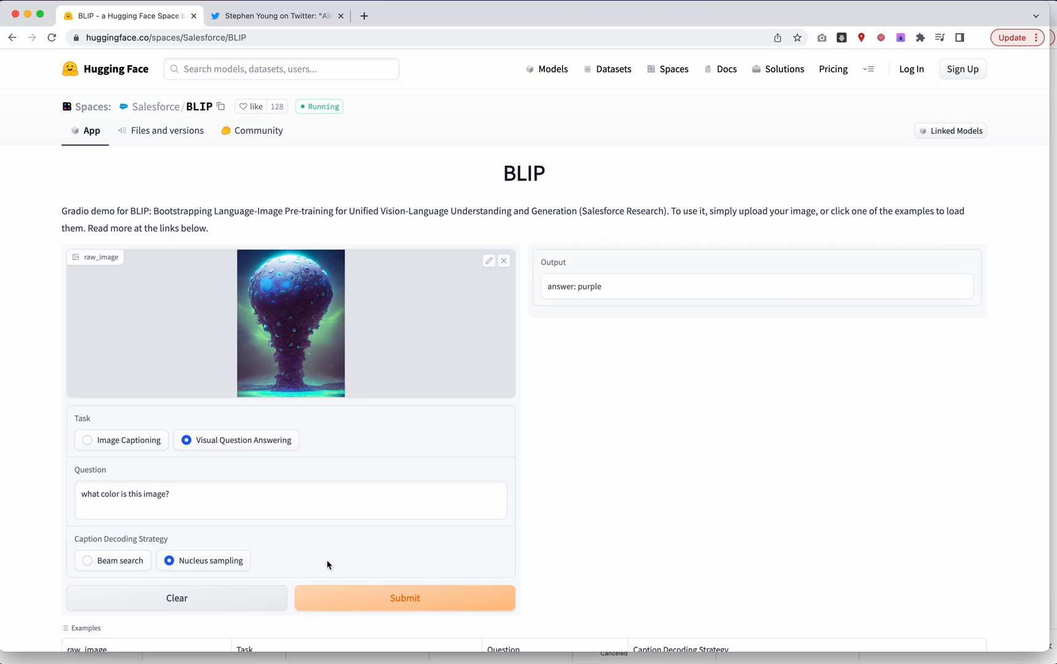
Ask 'what colors are this image?' to get 'blue and purple', then choose beam search.
{"action": "left_click", "coordinate": [290, 501]}
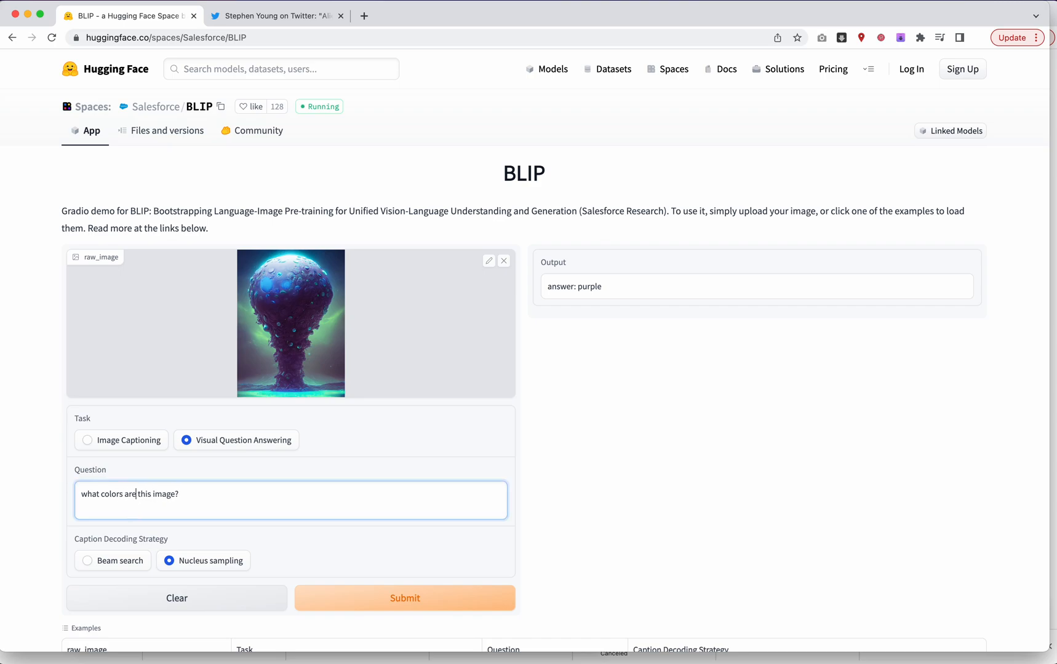
{"action": "left_click", "coordinate": [404, 598]}
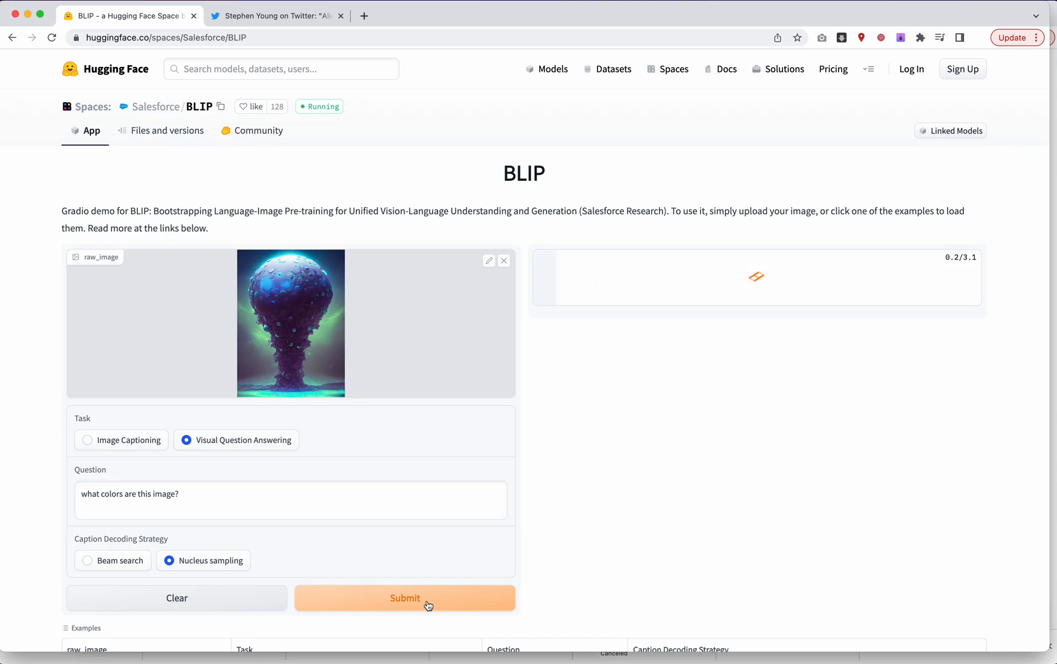
{"action": "left_click", "coordinate": [404, 599]}
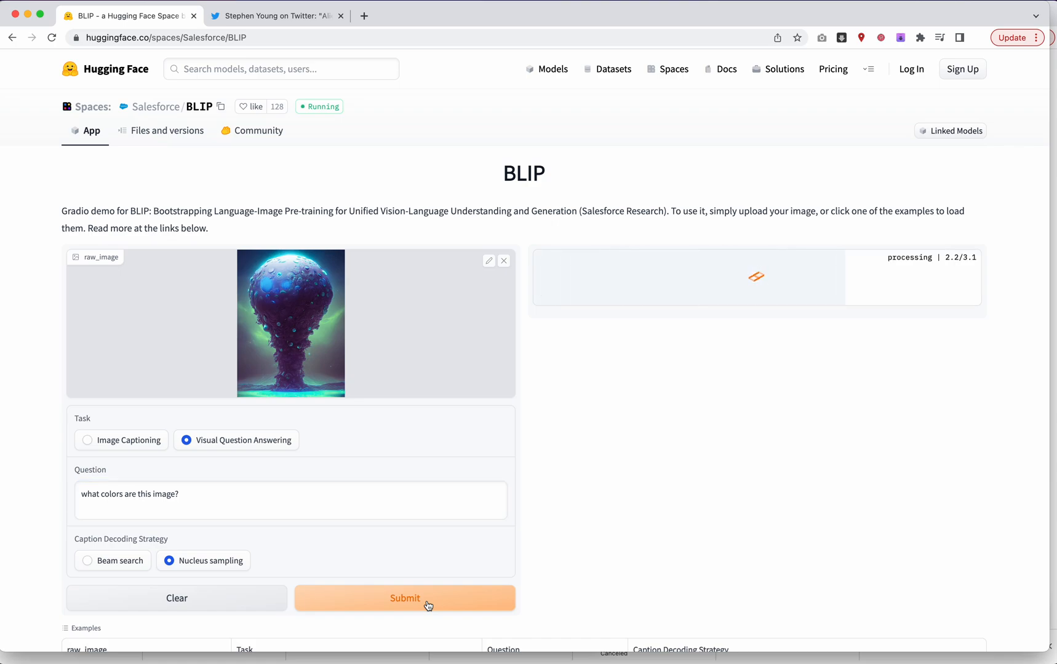
{"action": "left_click", "coordinate": [404, 598]}
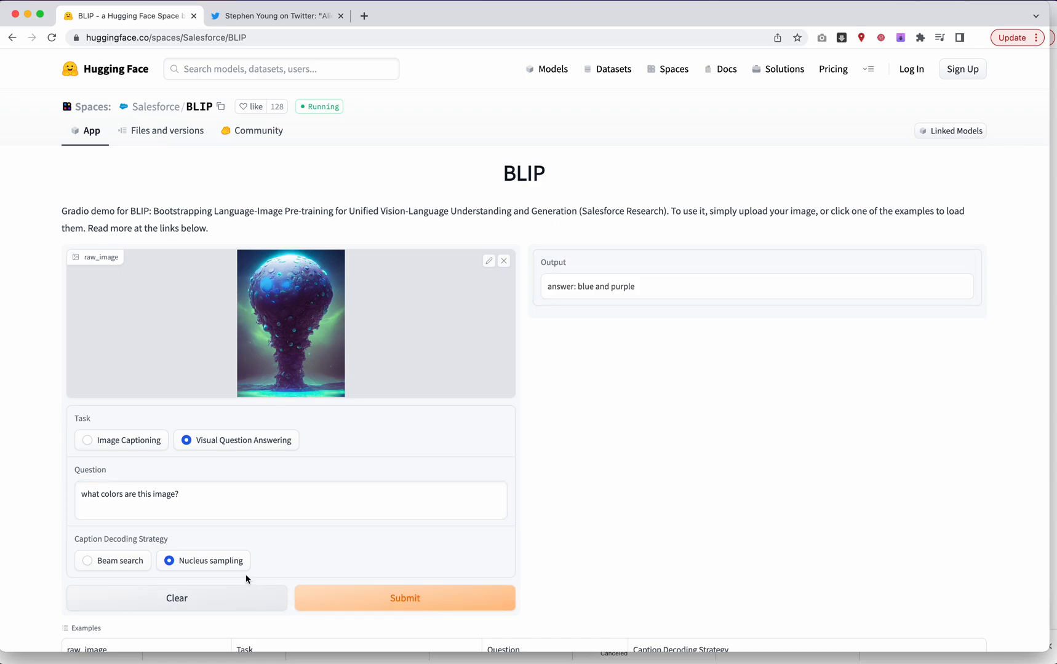
{"action": "left_click", "coordinate": [404, 598]}
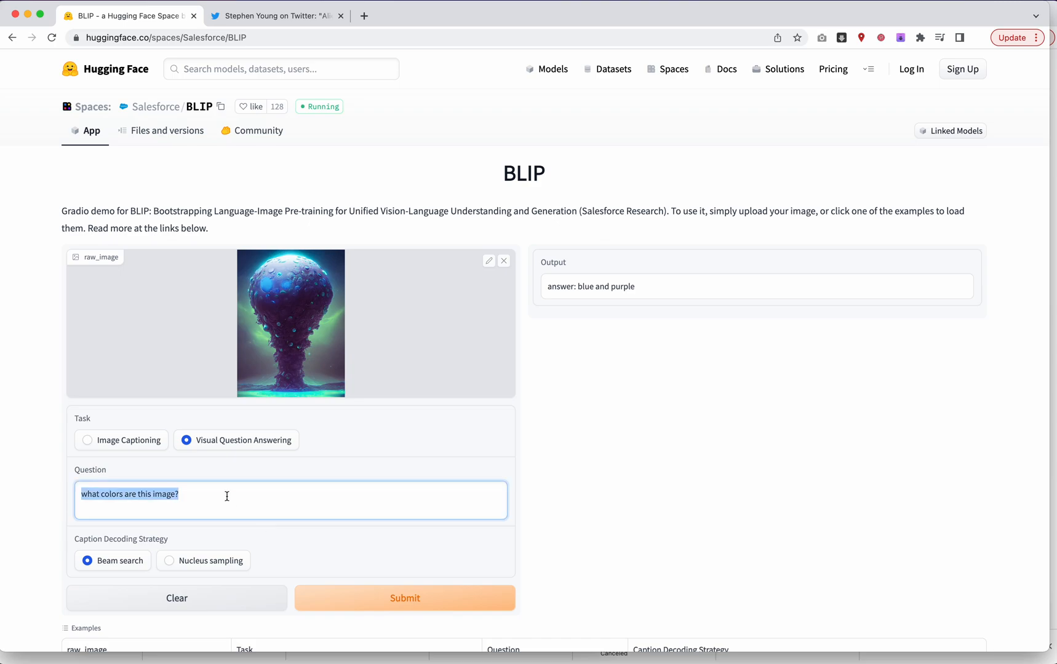
Ask 'what is in this image?' with beam search and nucleus sampling, getting 'mushroom'.
{"action": "type", "text": "what is"}
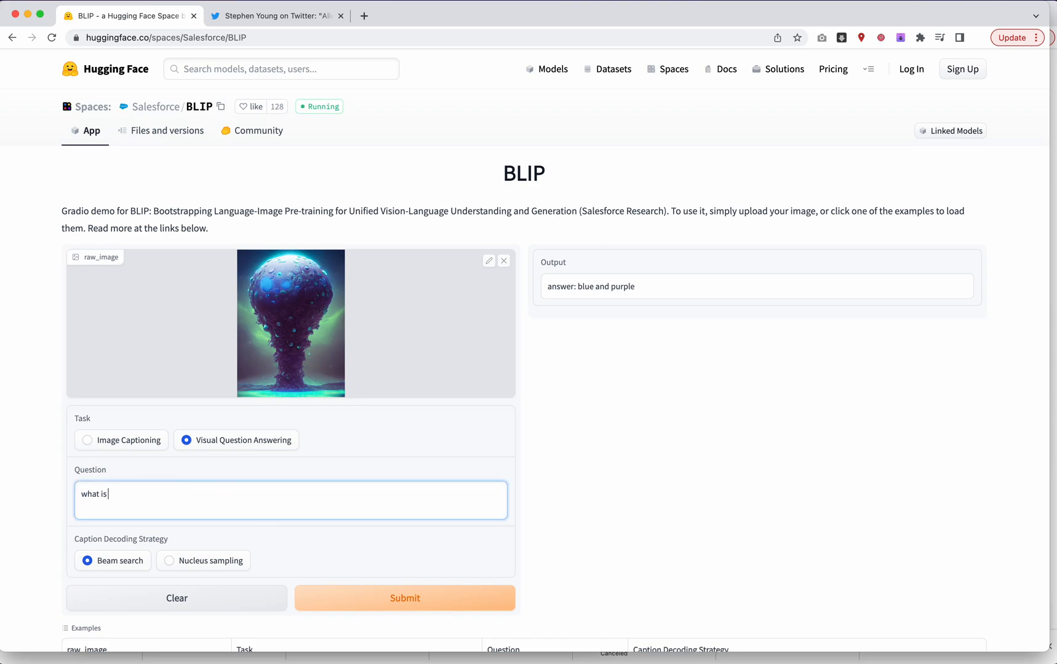
{"action": "type", "text": "in"}
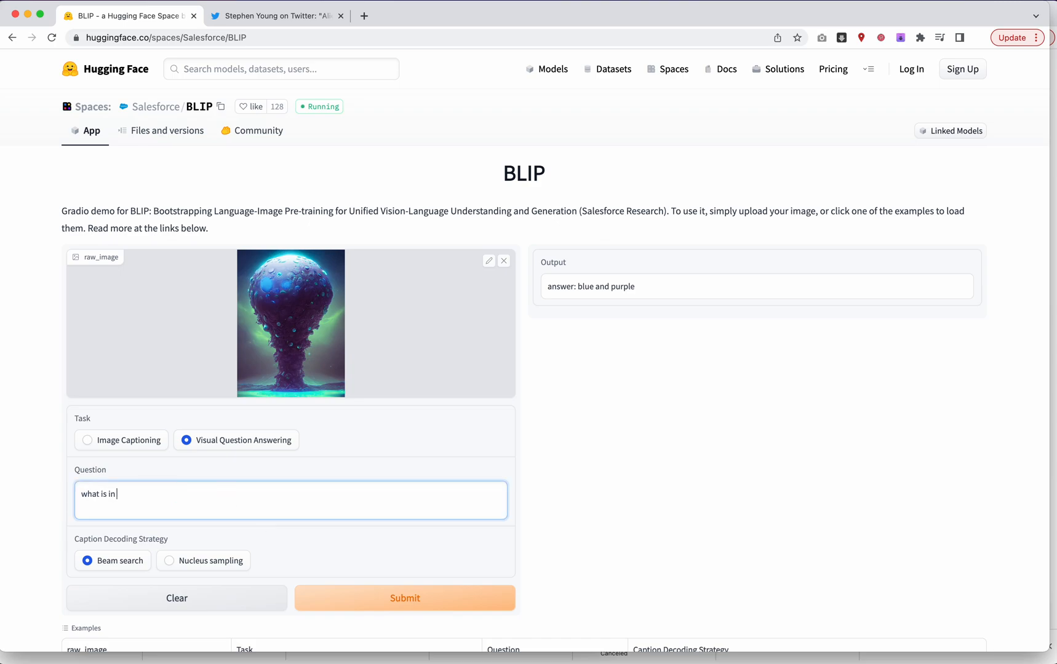
{"action": "type", "text": "this image?"}
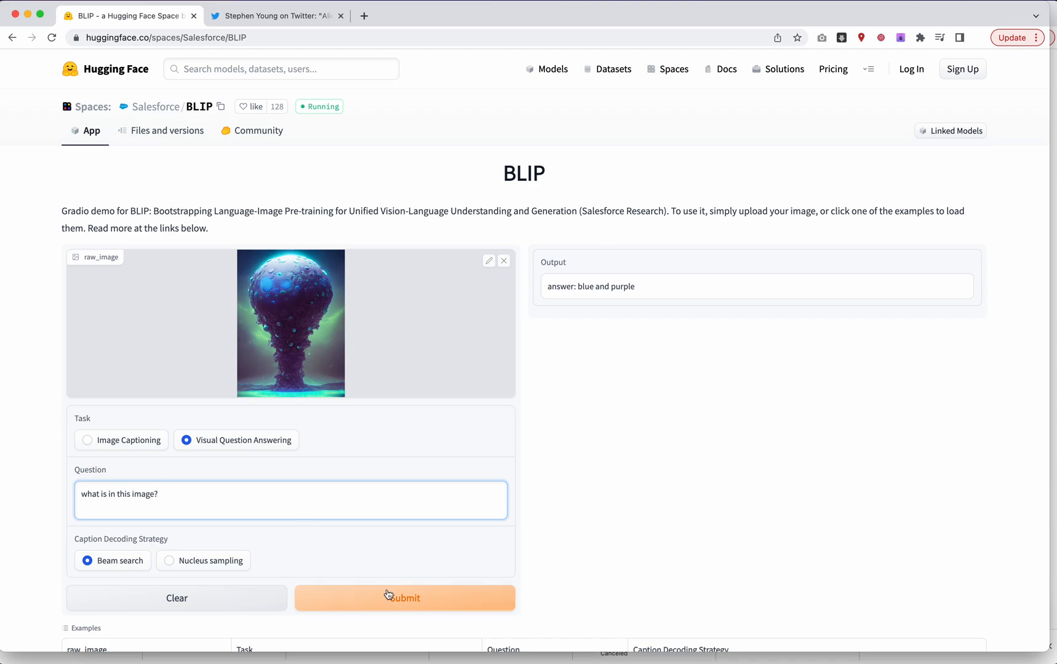
{"action": "left_click", "coordinate": [403, 598]}
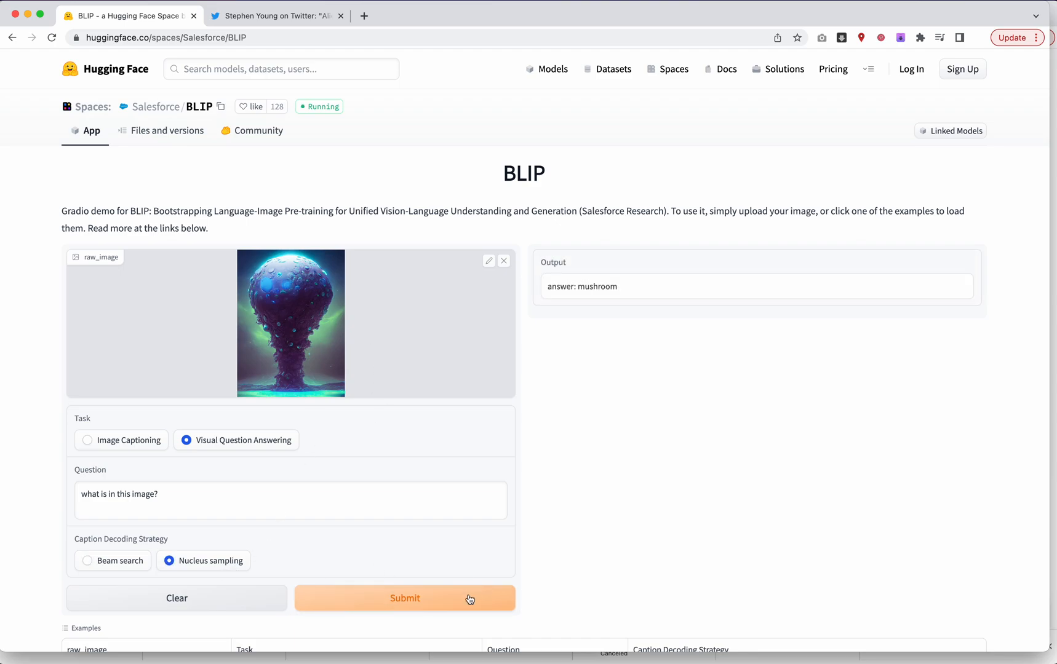
{"action": "left_click", "coordinate": [405, 599]}
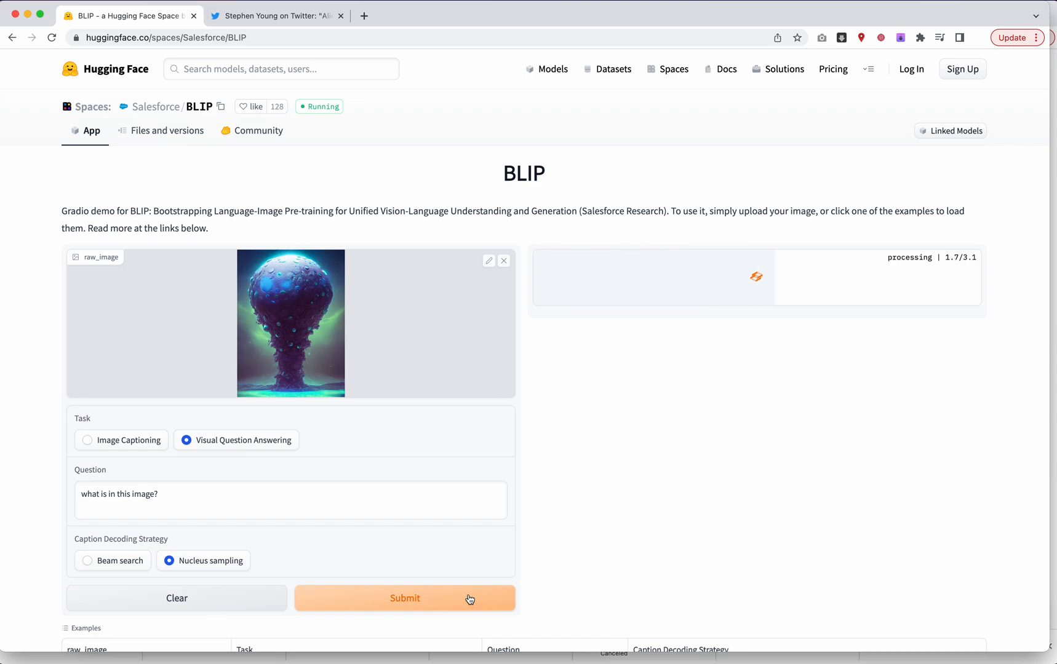
{"action": "left_click", "coordinate": [404, 598]}
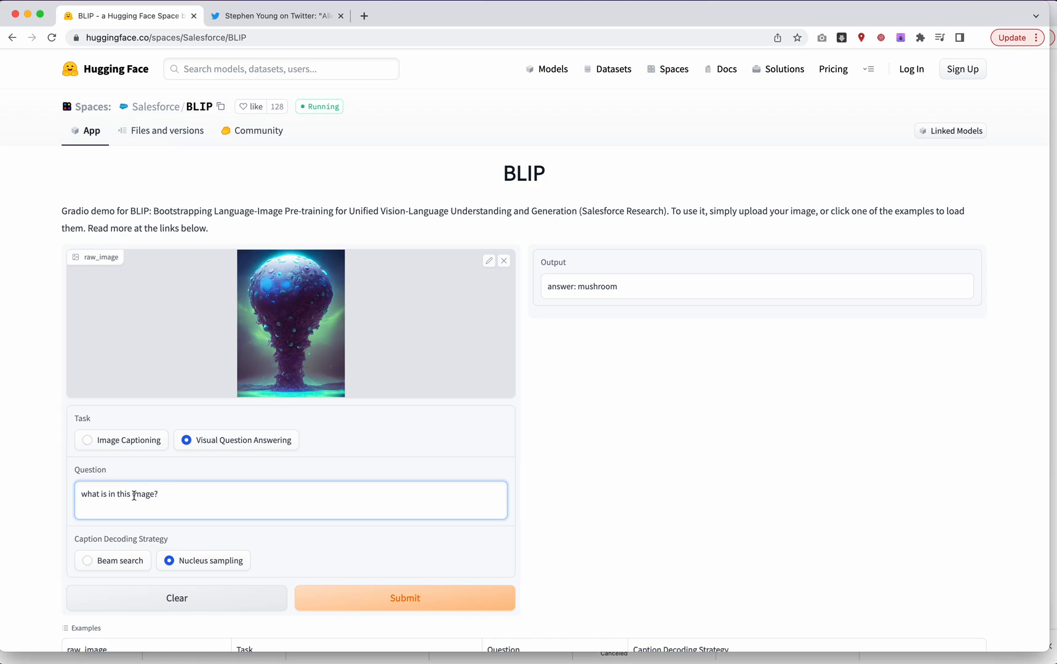
Ask 'what style is this image?' under both decodings ('abstract'), then select Image Captioning.
{"action": "key", "text": "Backspace"}
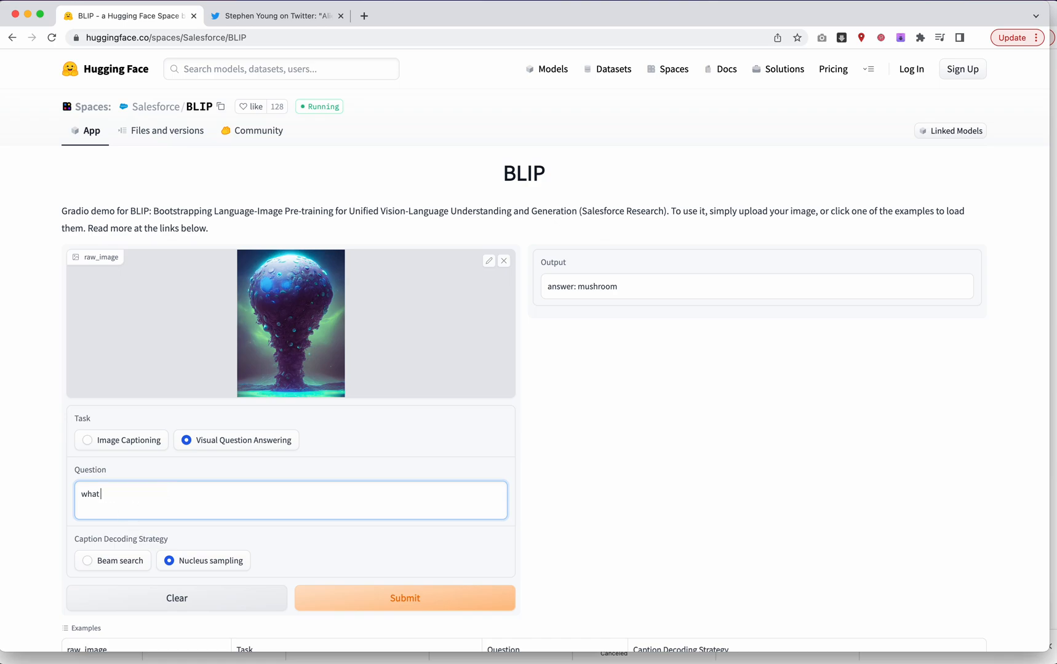
{"action": "type", "text": "style is"}
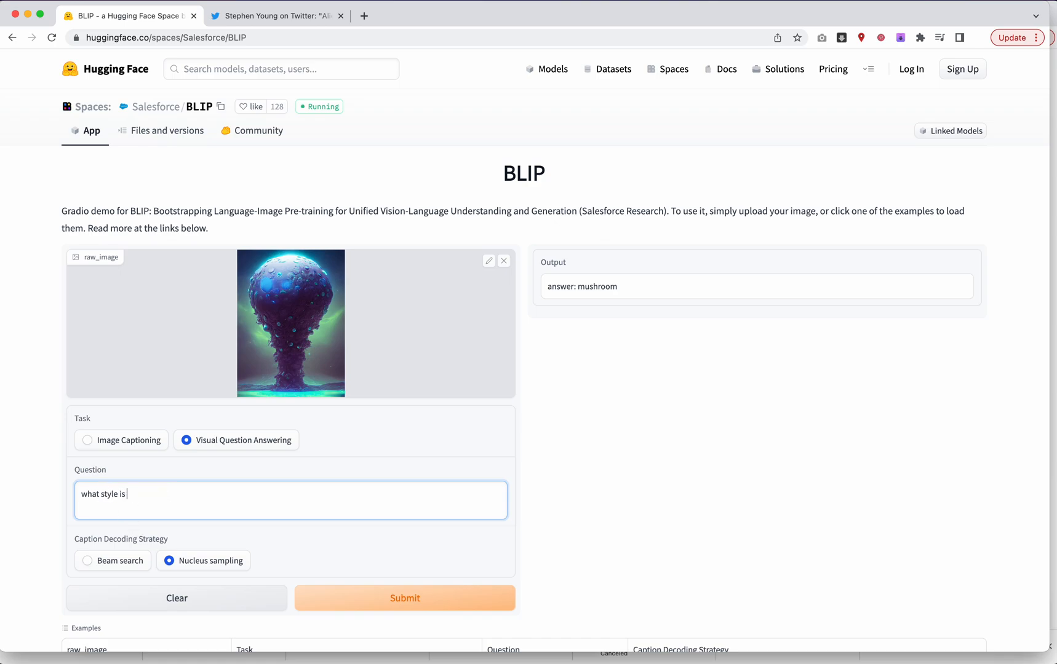
{"action": "type", "text": "this image?"}
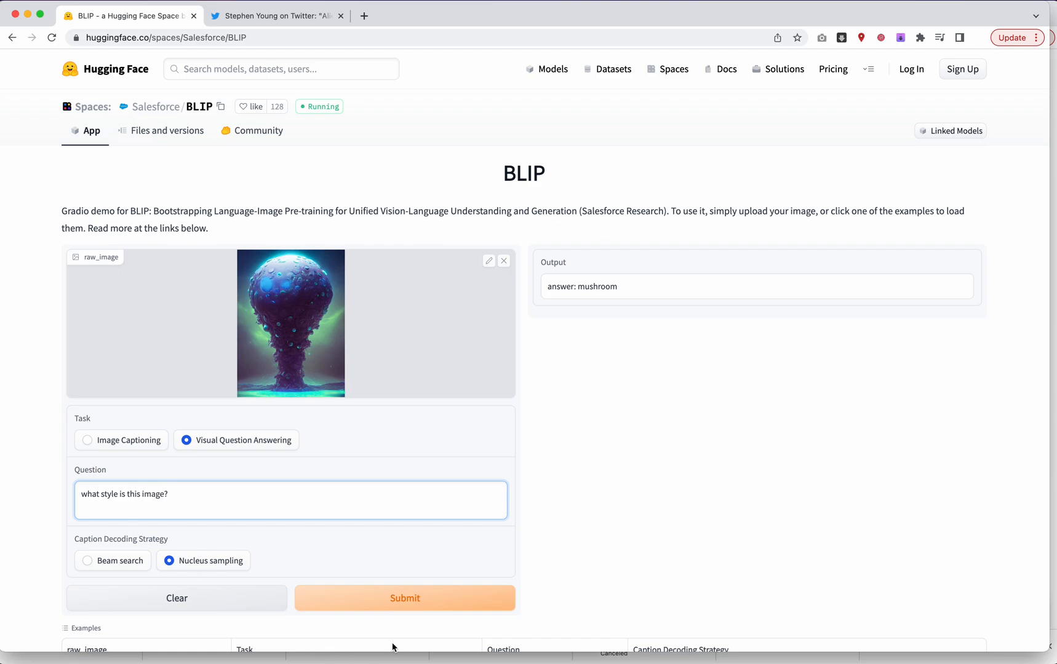
{"action": "left_click", "coordinate": [404, 598]}
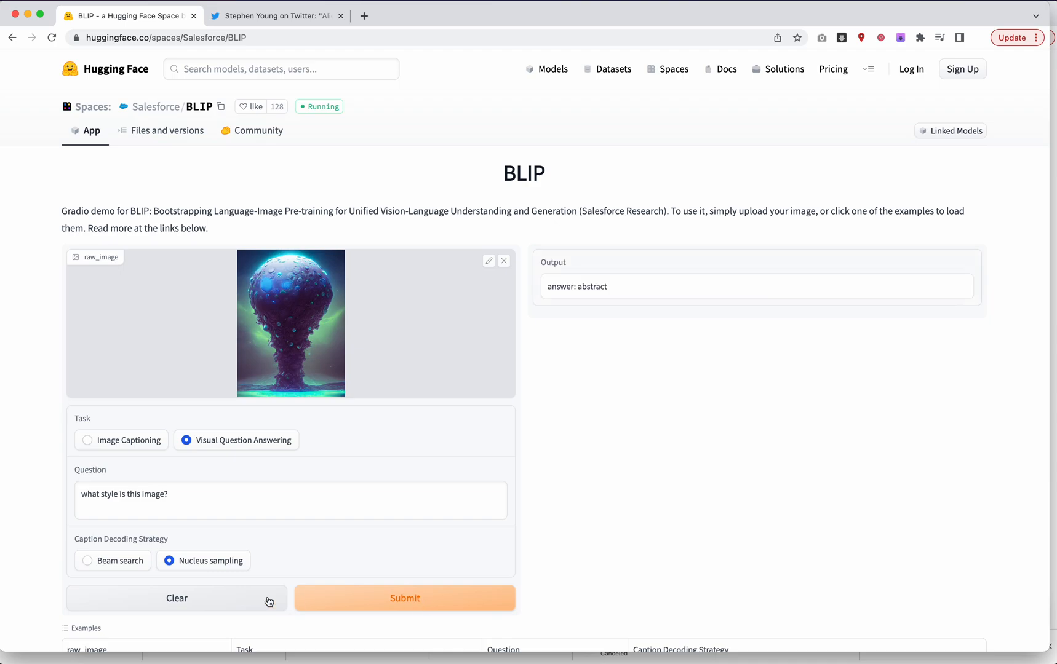
{"action": "left_click", "coordinate": [405, 598]}
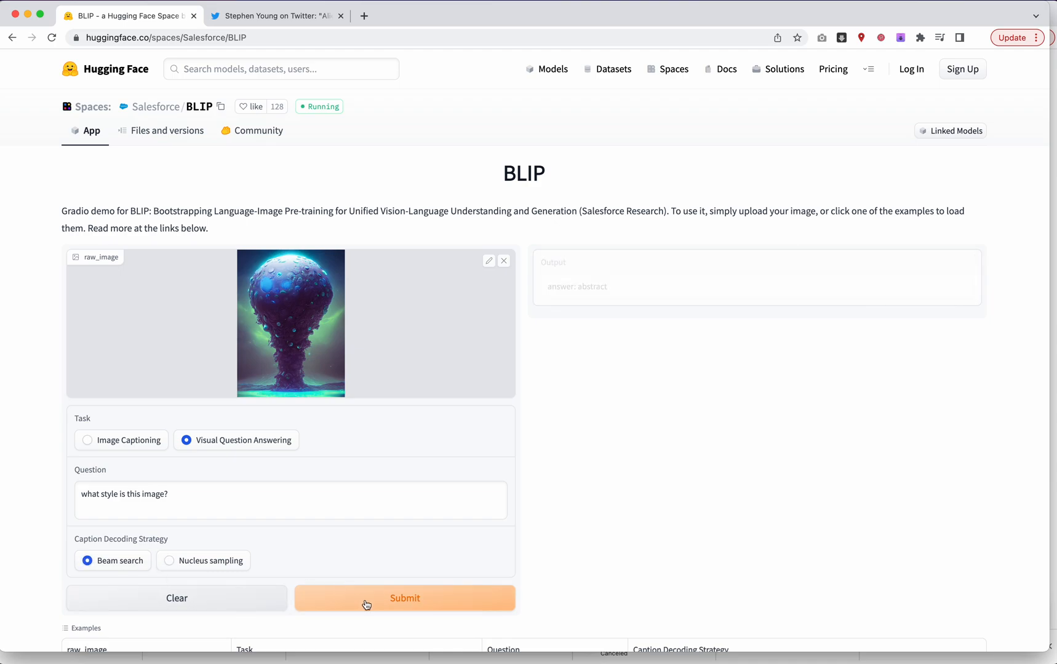
{"action": "left_click", "coordinate": [404, 599]}
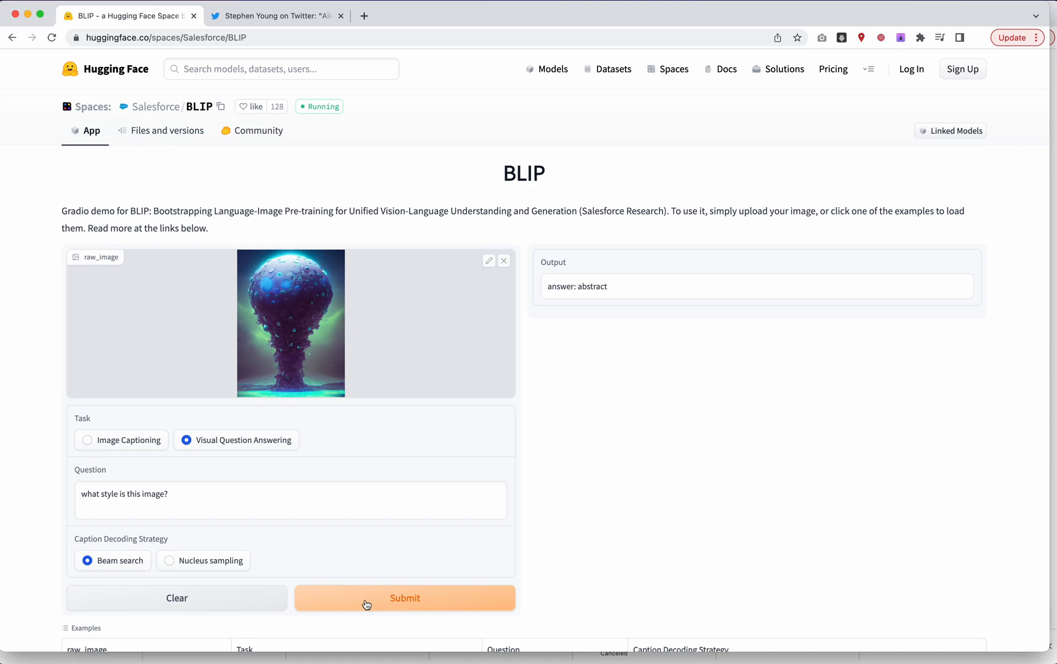
{"action": "mouse_move", "coordinate": [156, 453]}
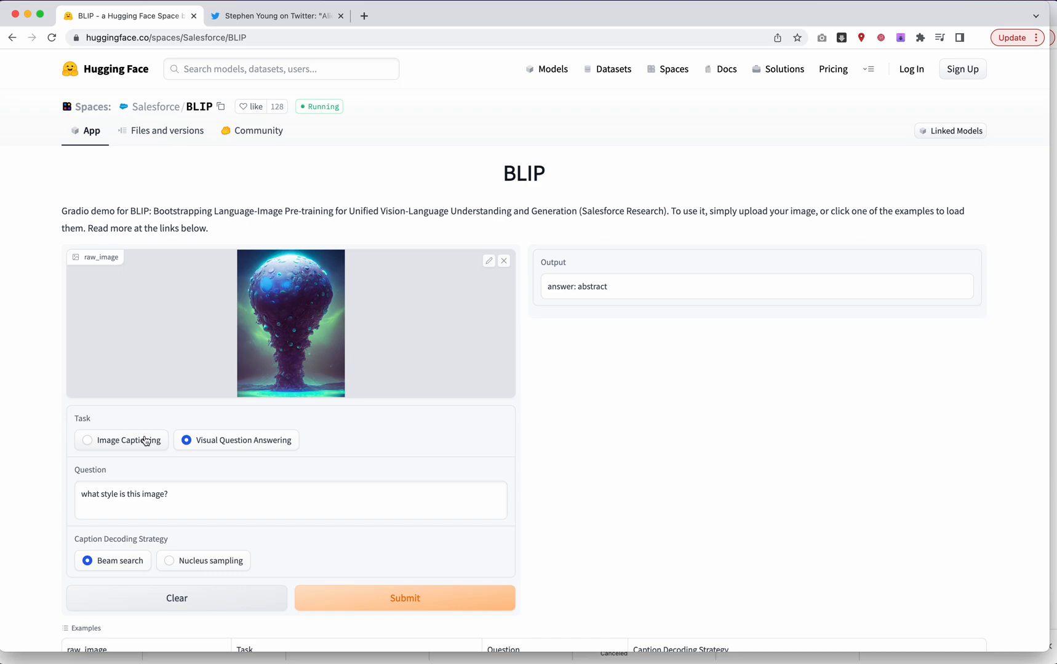
{"action": "left_click", "coordinate": [87, 440]}
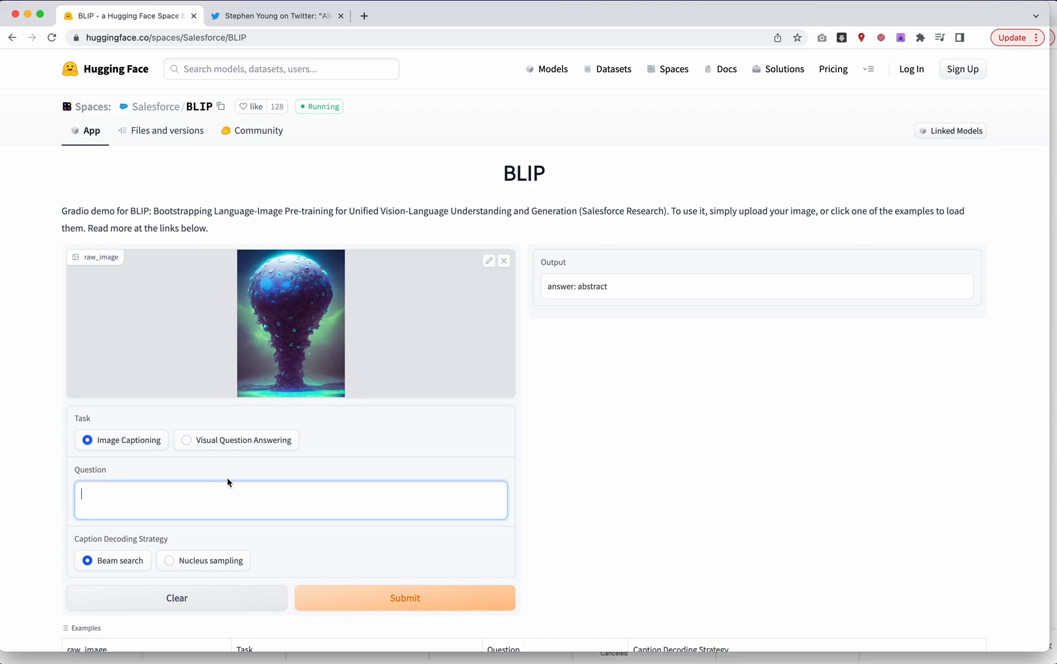
Submit with beam search to caption 'a very strange looking object in the middle of the ocean'.
{"action": "left_click", "coordinate": [404, 599]}
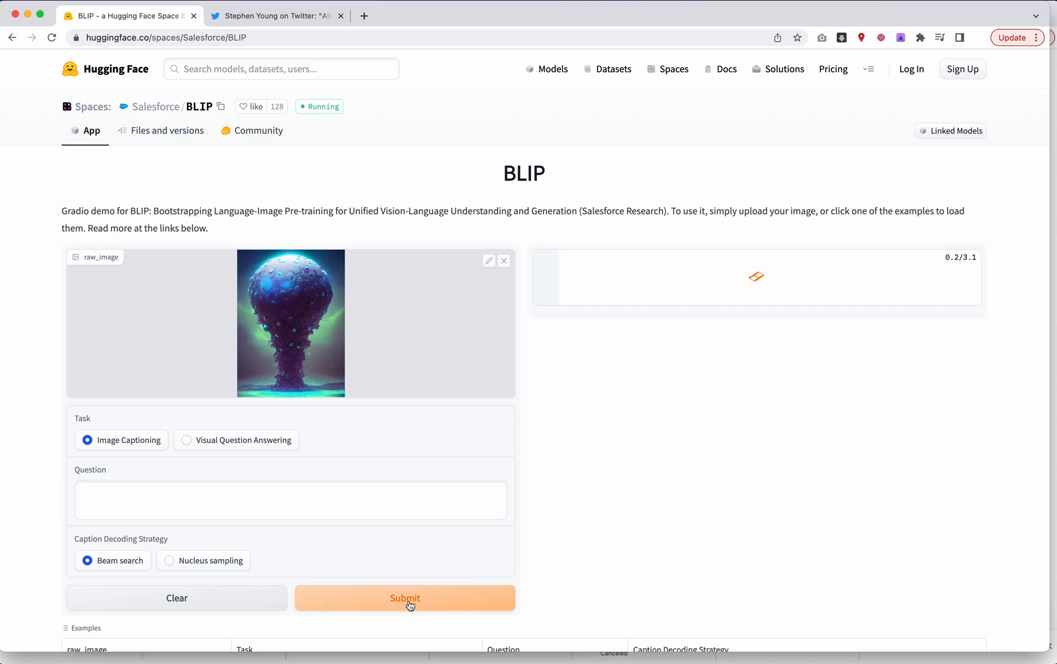
{"action": "left_click", "coordinate": [404, 599]}
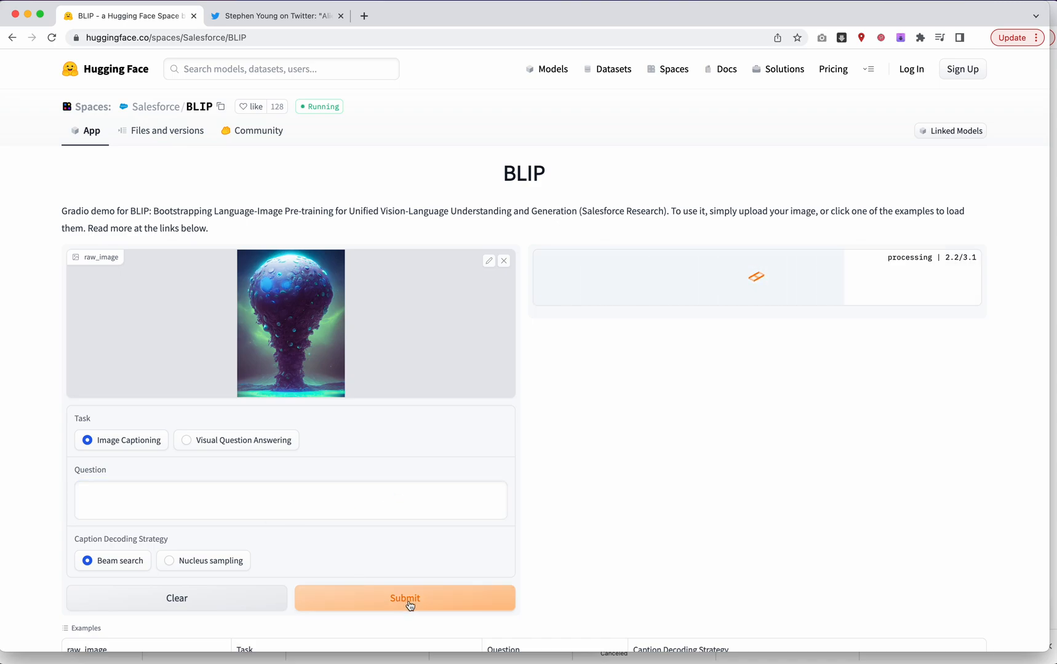
{"action": "left_click", "coordinate": [404, 598]}
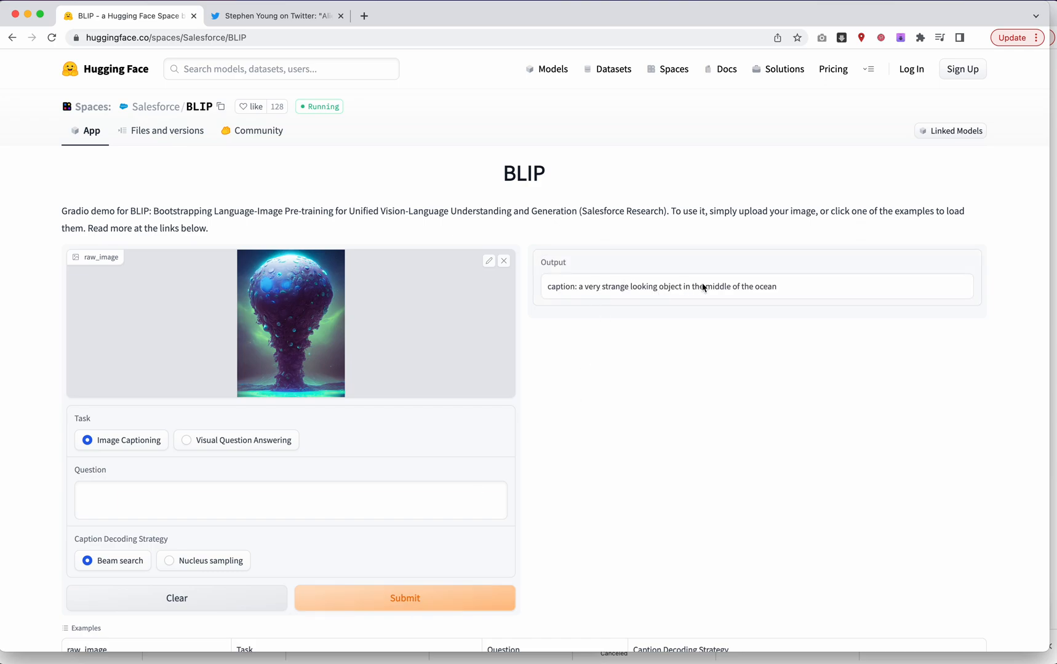
{"action": "mouse_move", "coordinate": [592, 289]}
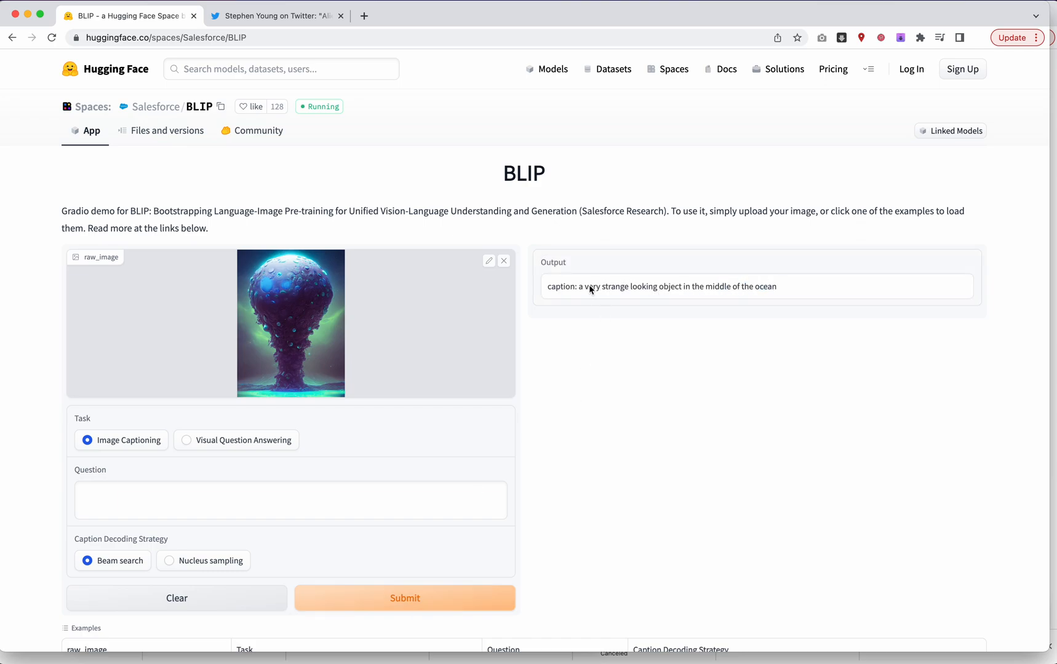
{"action": "mouse_move", "coordinate": [359, 443]}
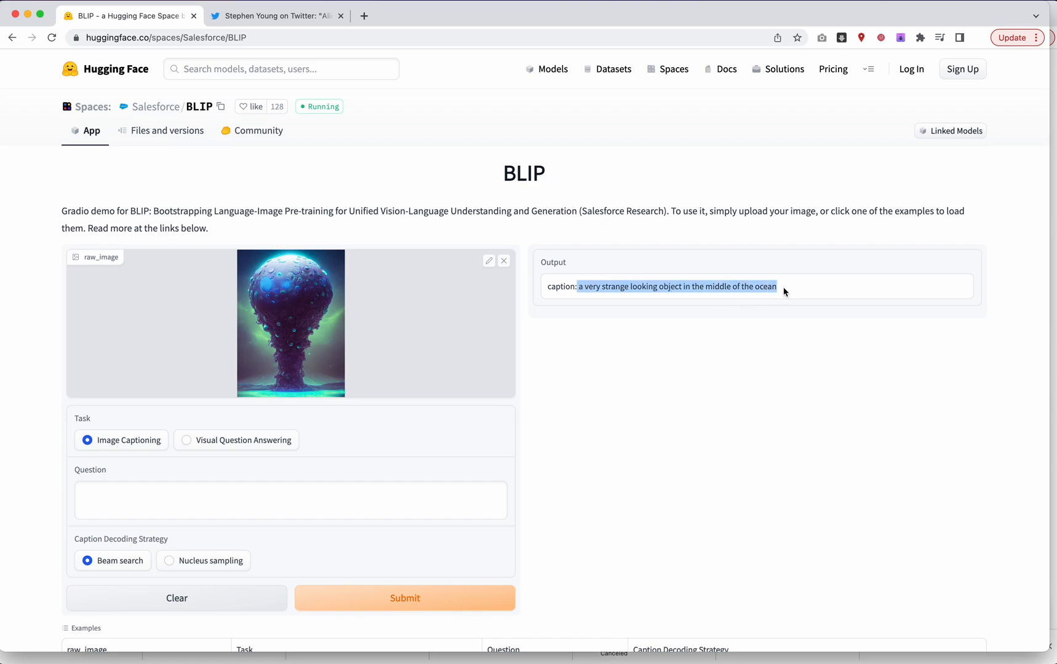
{"action": "mouse_move", "coordinate": [701, 373]}
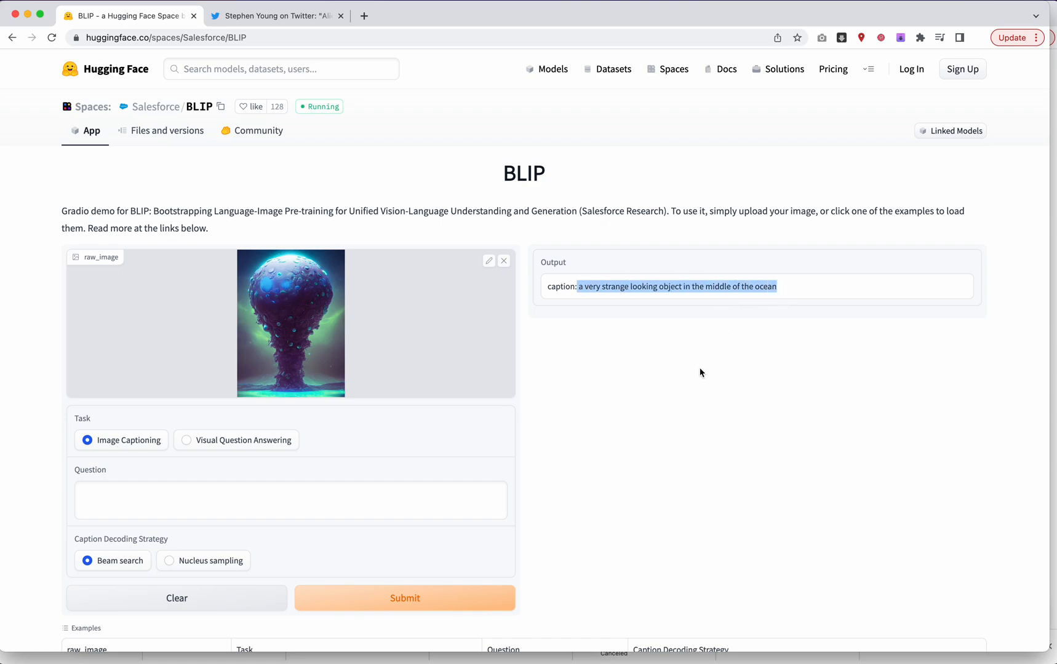
{"action": "left_click", "coordinate": [404, 598]}
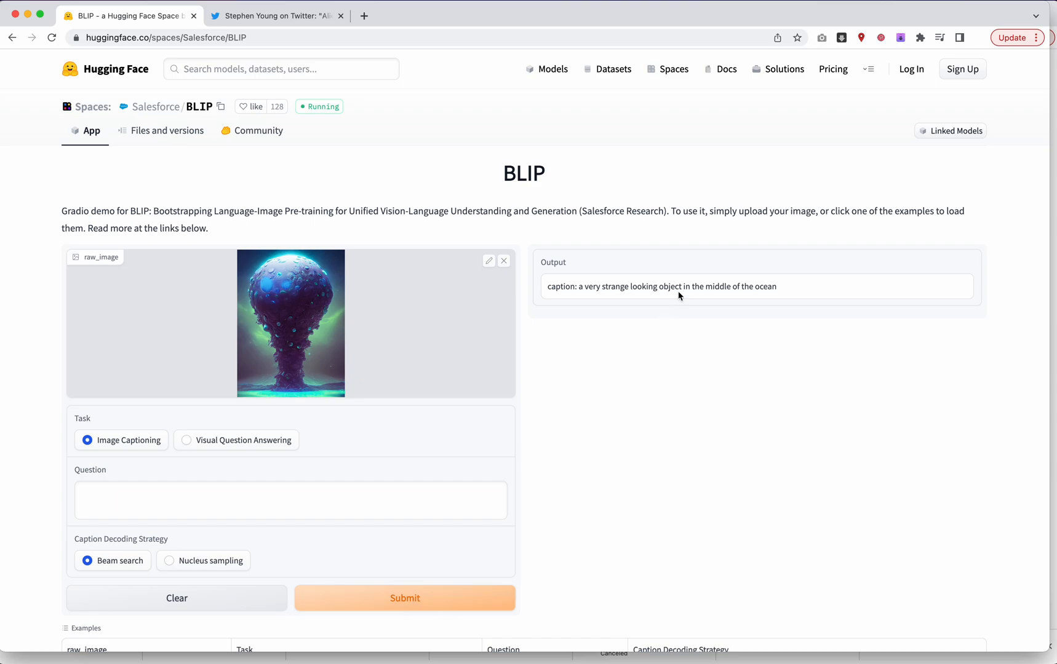
{"action": "mouse_move", "coordinate": [205, 573]}
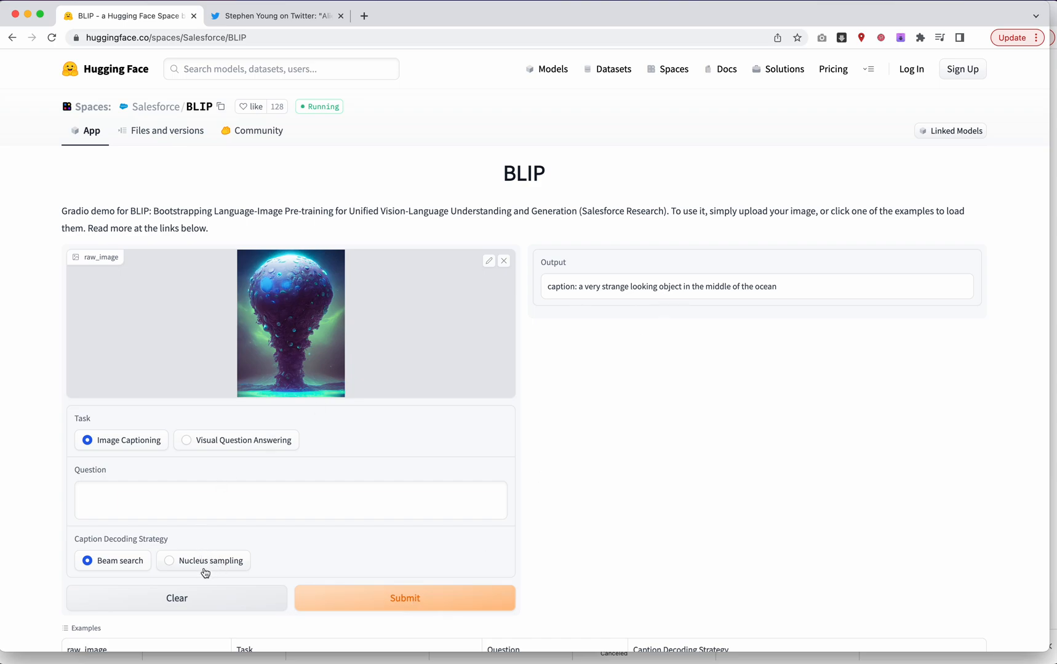
{"action": "mouse_move", "coordinate": [204, 565]}
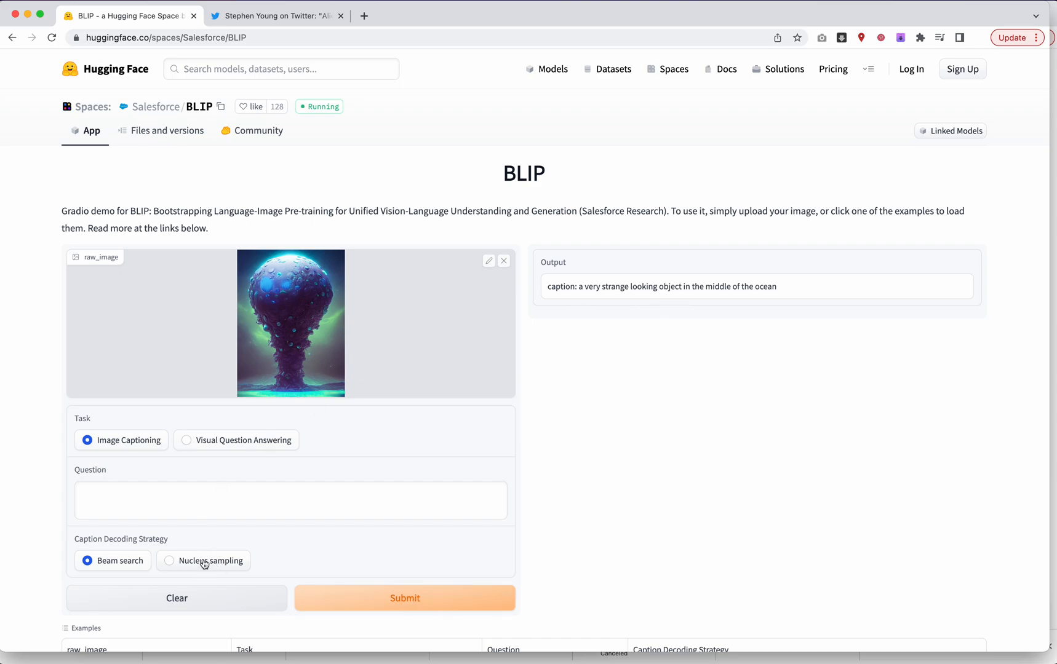
Generate several nucleus-sampled captions, ending with 'a surreal image that resembles a large mushroom-shaped object'.
{"action": "left_click", "coordinate": [404, 598]}
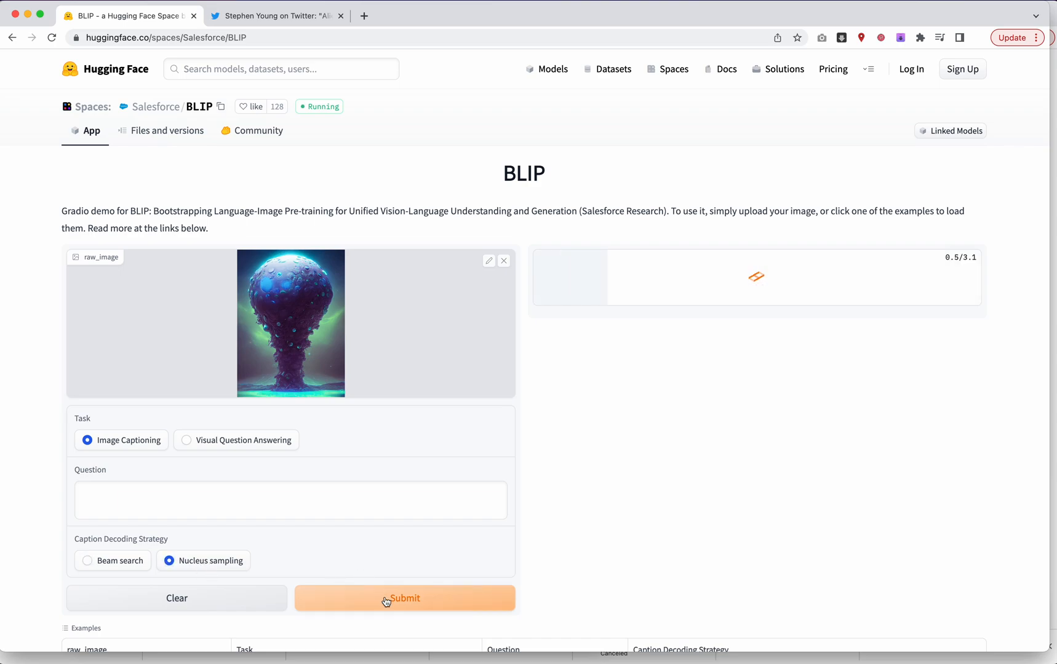
{"action": "left_click", "coordinate": [404, 598]}
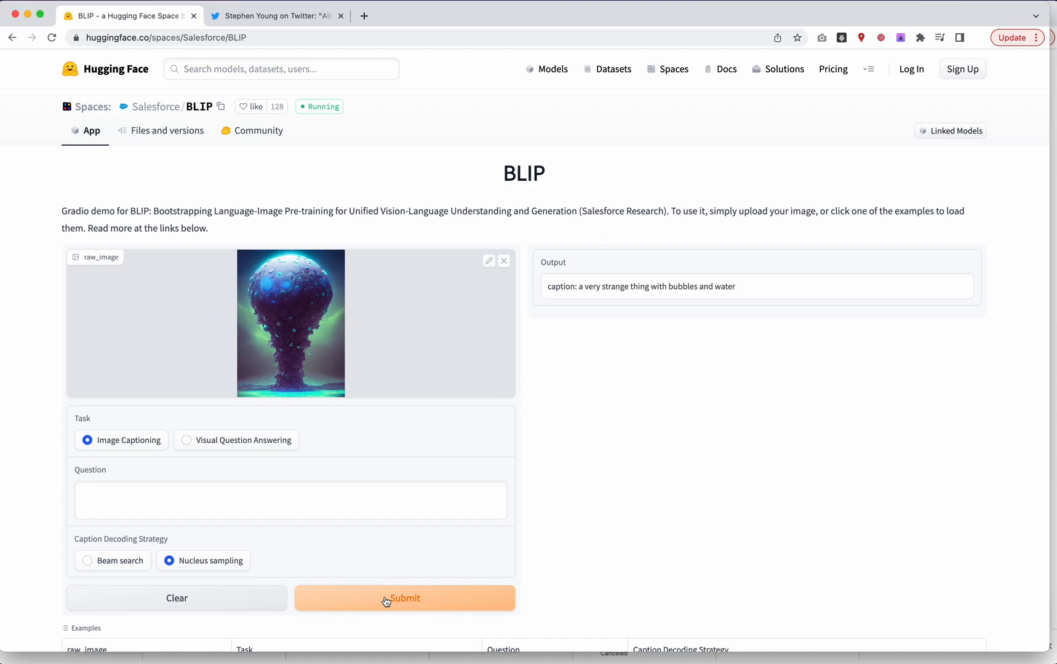
{"action": "left_click", "coordinate": [404, 598]}
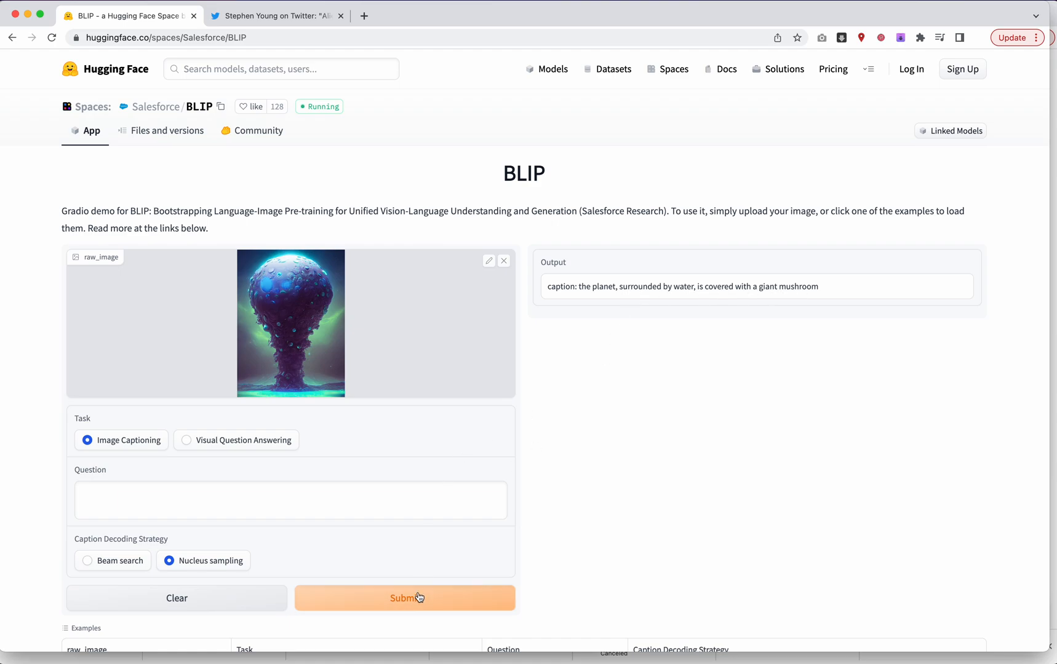
{"action": "left_click", "coordinate": [404, 599]}
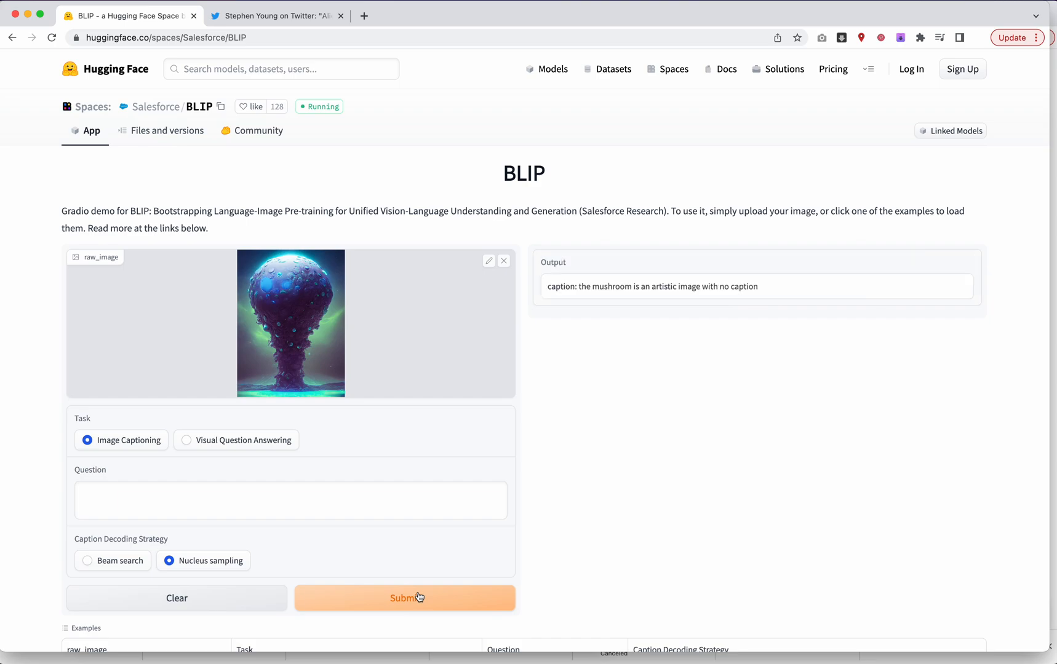
{"action": "left_click", "coordinate": [404, 598]}
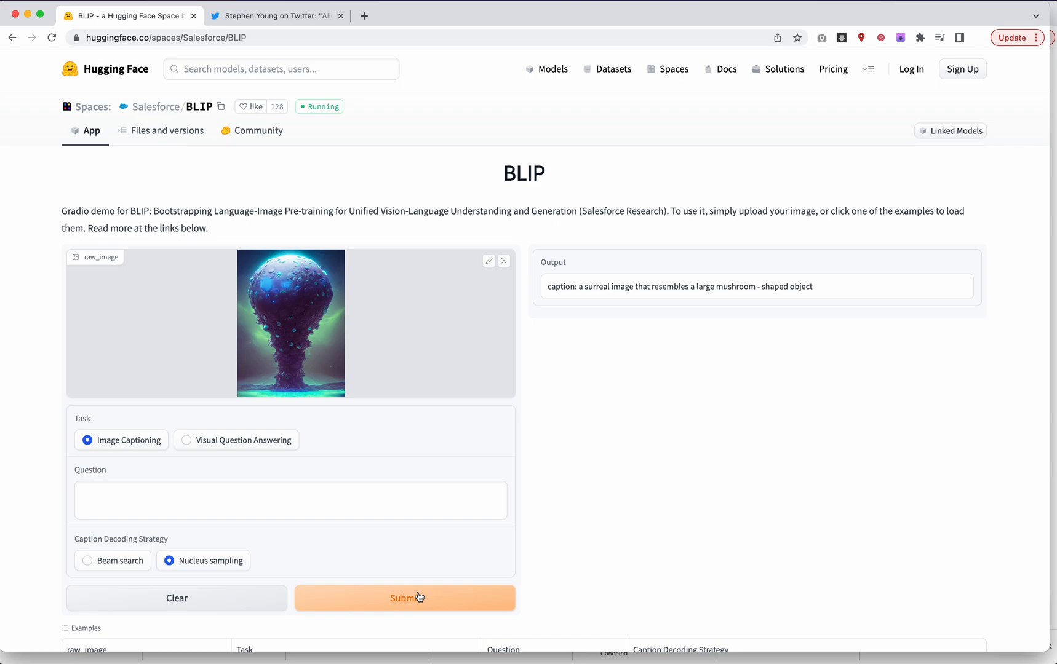
{"action": "left_click", "coordinate": [86, 561]}
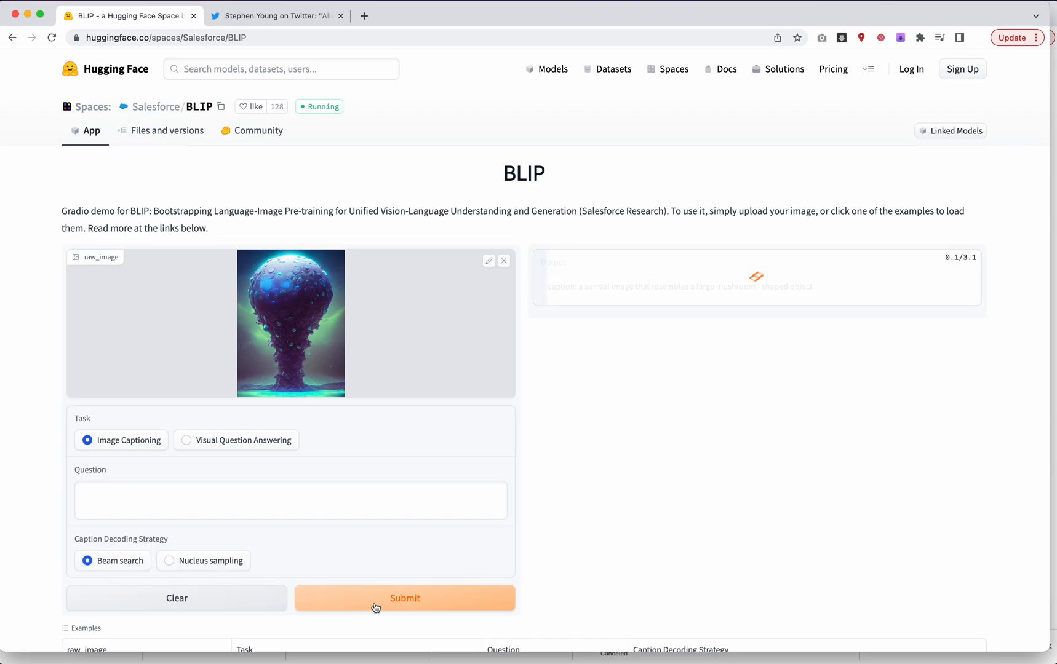
Caption with beam search, then nucleus sampling until 'a digital painting of an mushroom like thing floating on the water'.
{"action": "left_click", "coordinate": [404, 598]}
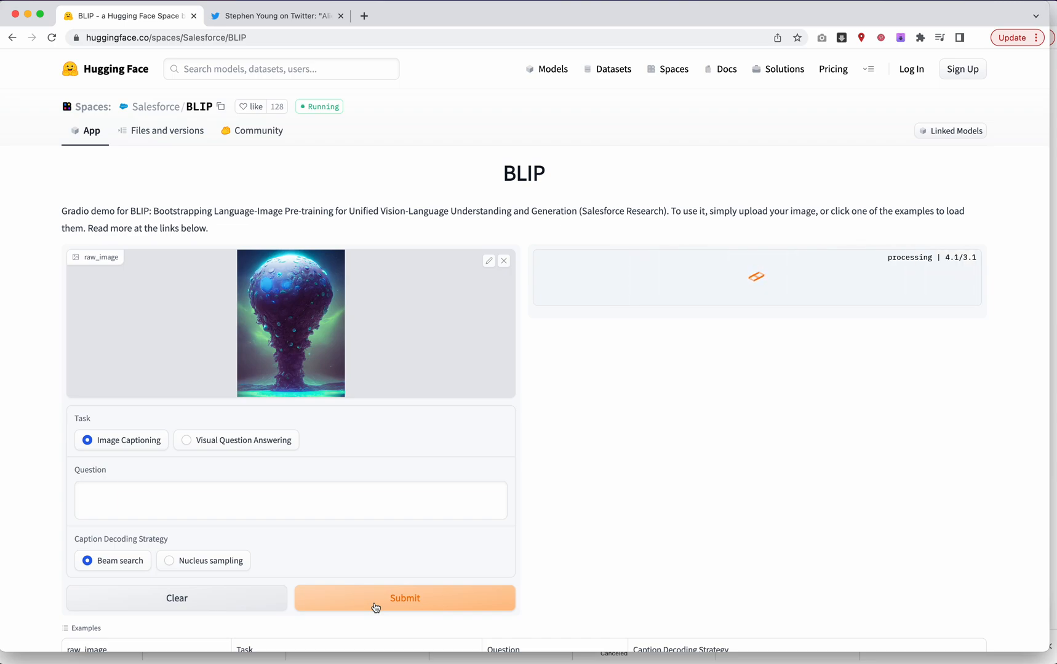
{"action": "left_click", "coordinate": [404, 597]}
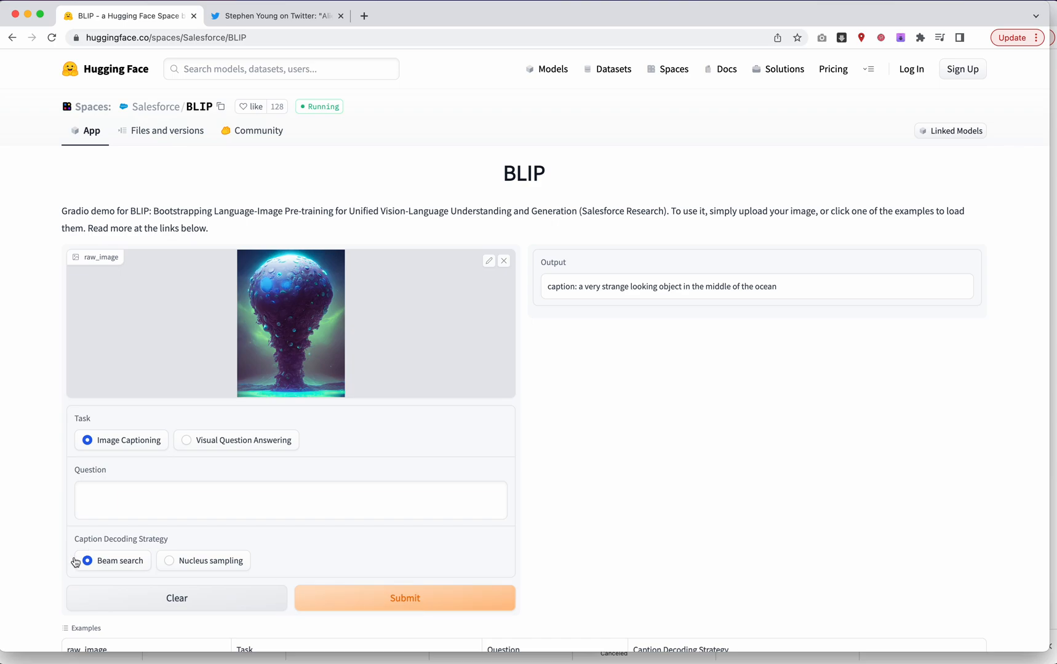
{"action": "mouse_move", "coordinate": [206, 568]}
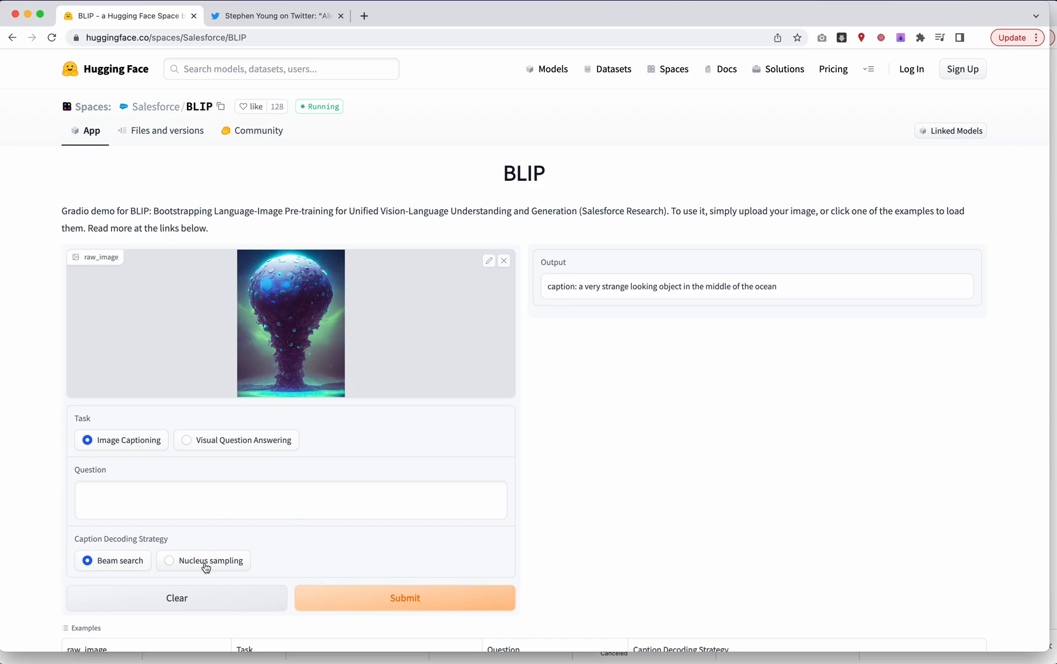
{"action": "left_click", "coordinate": [404, 598]}
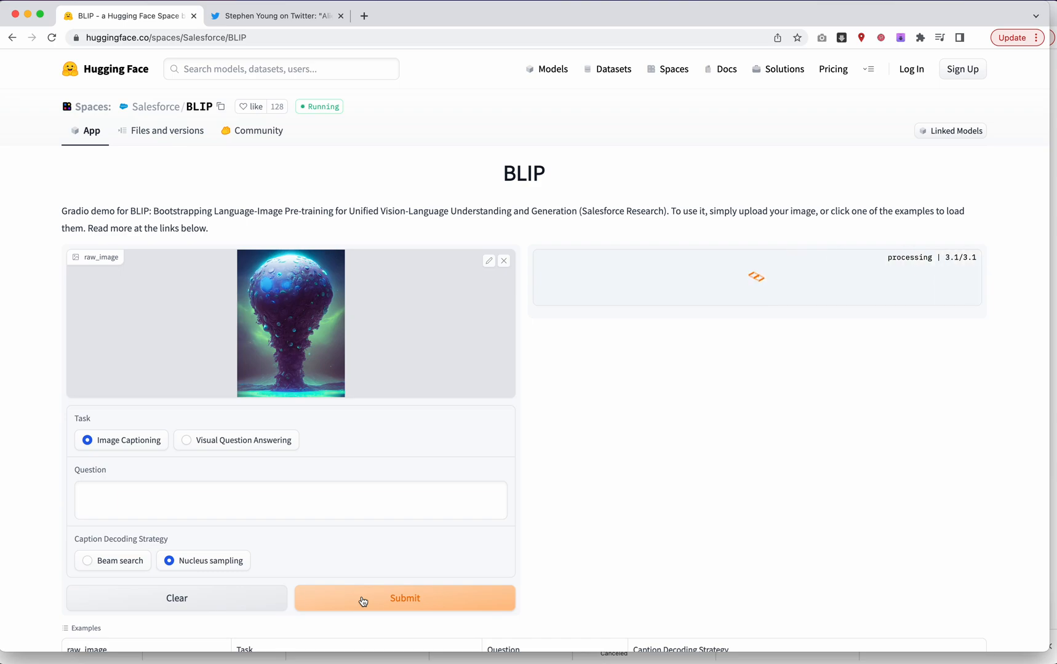
{"action": "left_click", "coordinate": [405, 598]}
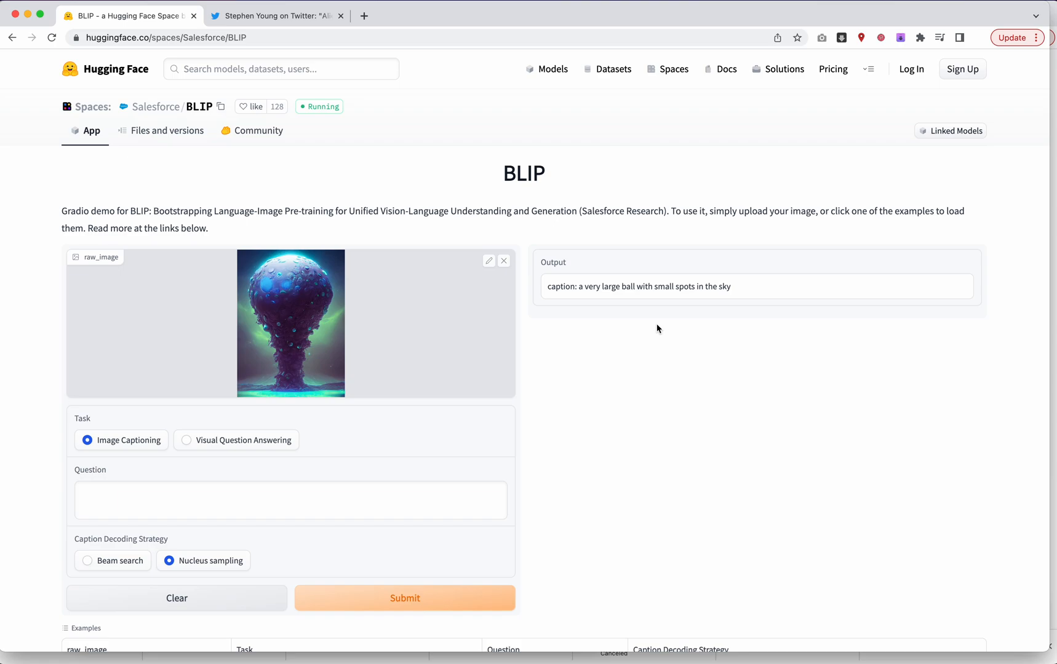
{"action": "left_click", "coordinate": [404, 598]}
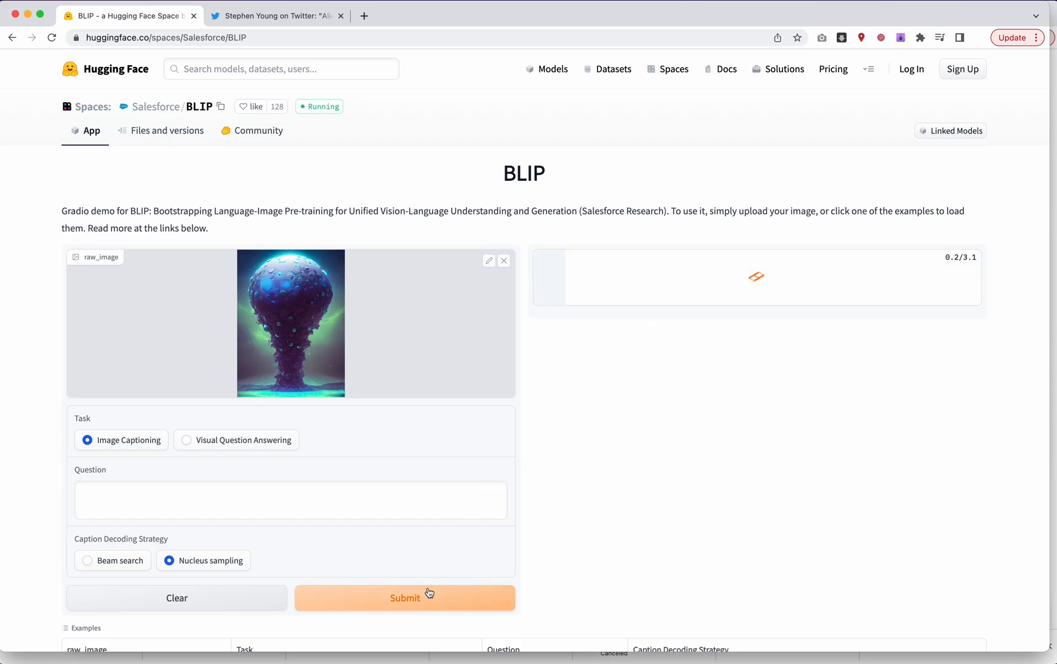
{"action": "left_click", "coordinate": [404, 598]}
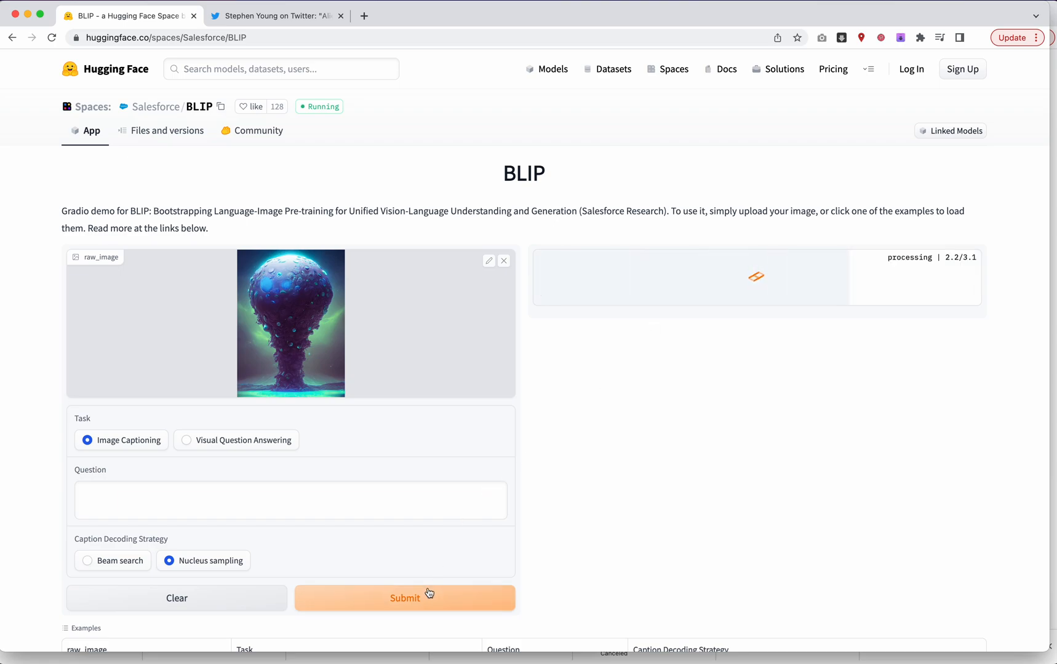
{"action": "left_click", "coordinate": [404, 598]}
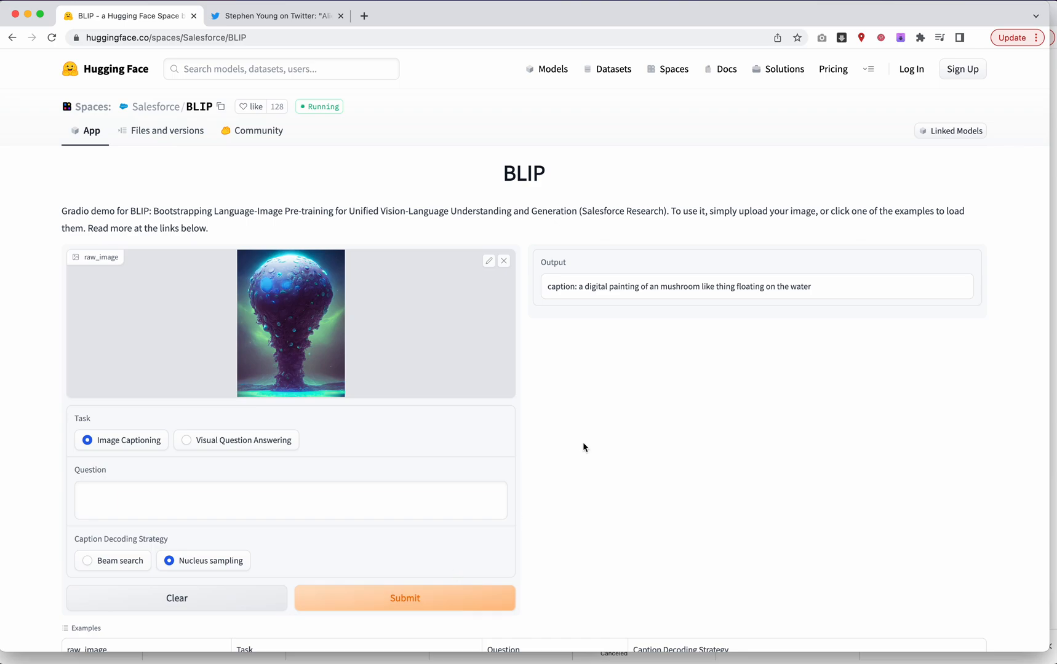
{"action": "mouse_move", "coordinate": [712, 289]}
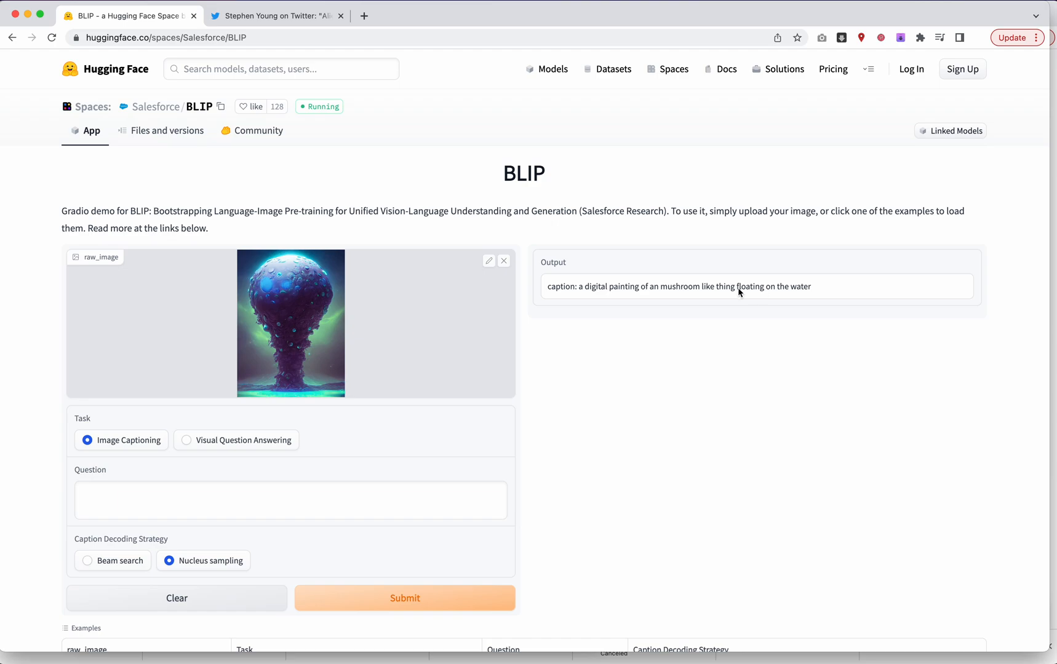
{"action": "left_click_drag", "start_coordinate": [581, 287], "coordinate": [811, 286]}
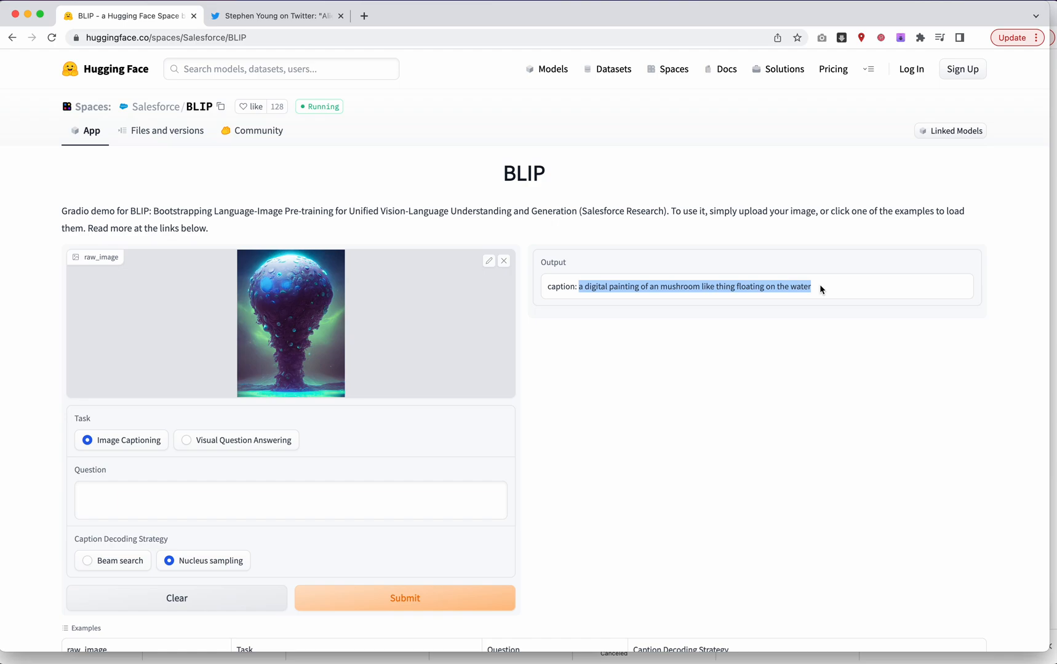
{"action": "left_click", "coordinate": [576, 402]}
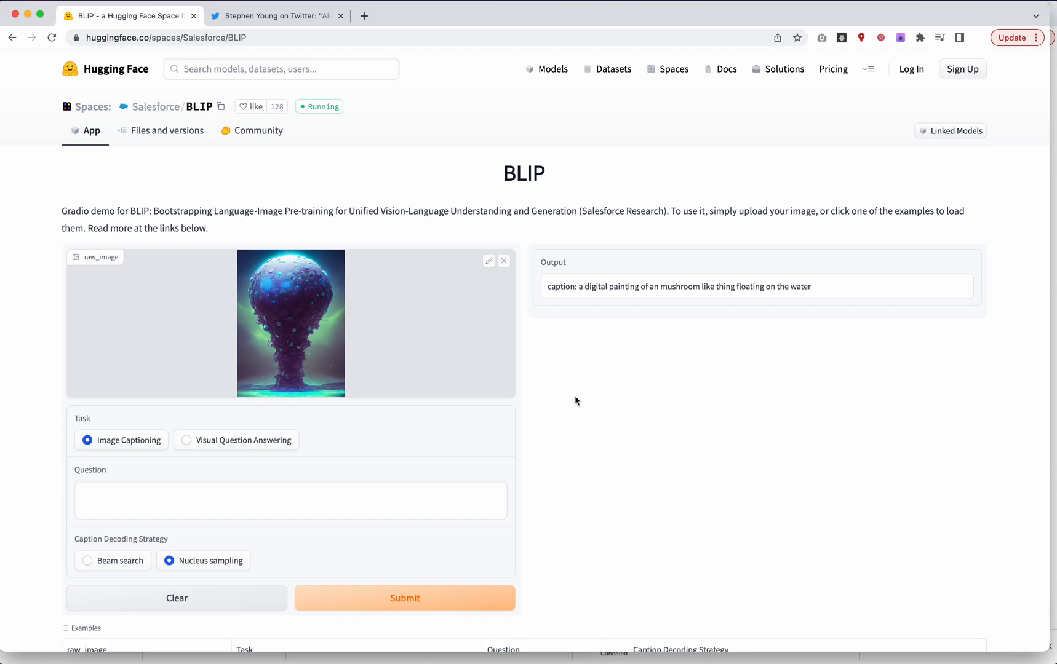
{"action": "mouse_move", "coordinate": [658, 337]}
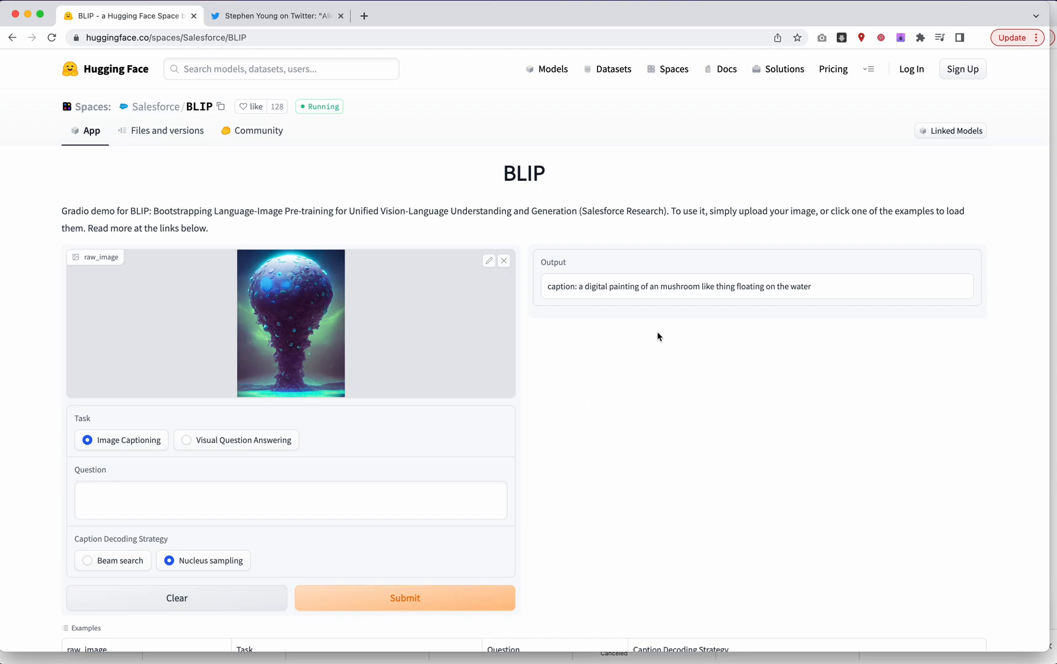
{"action": "mouse_move", "coordinate": [258, 322]}
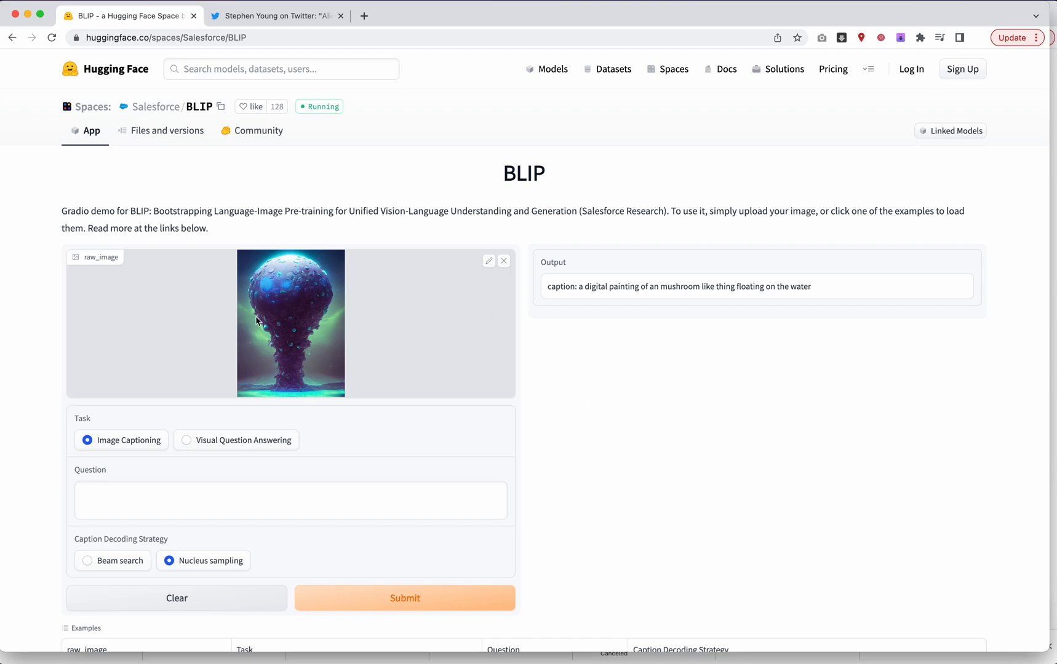
{"action": "mouse_move", "coordinate": [303, 309]}
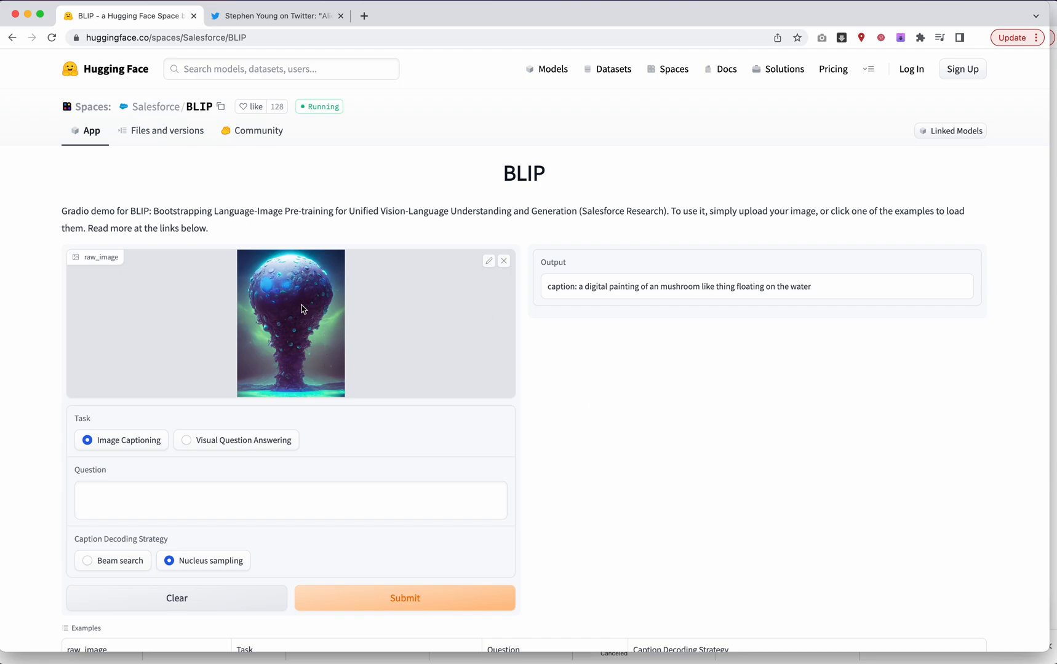
{"action": "mouse_move", "coordinate": [295, 327]}
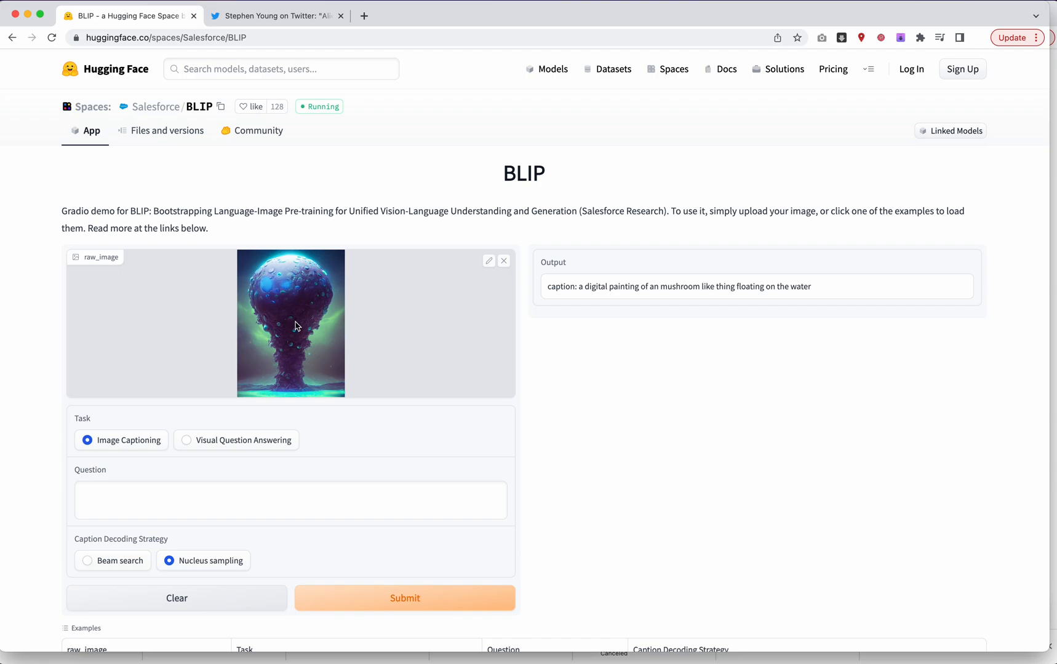
{"action": "mouse_move", "coordinate": [678, 292]}
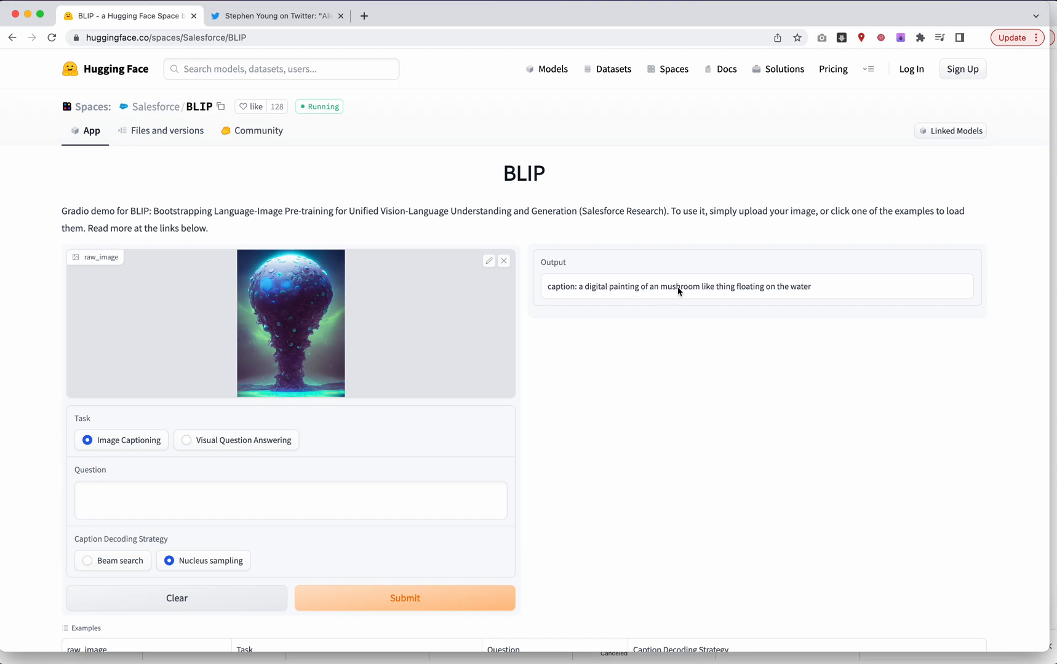
{"action": "mouse_move", "coordinate": [703, 292]}
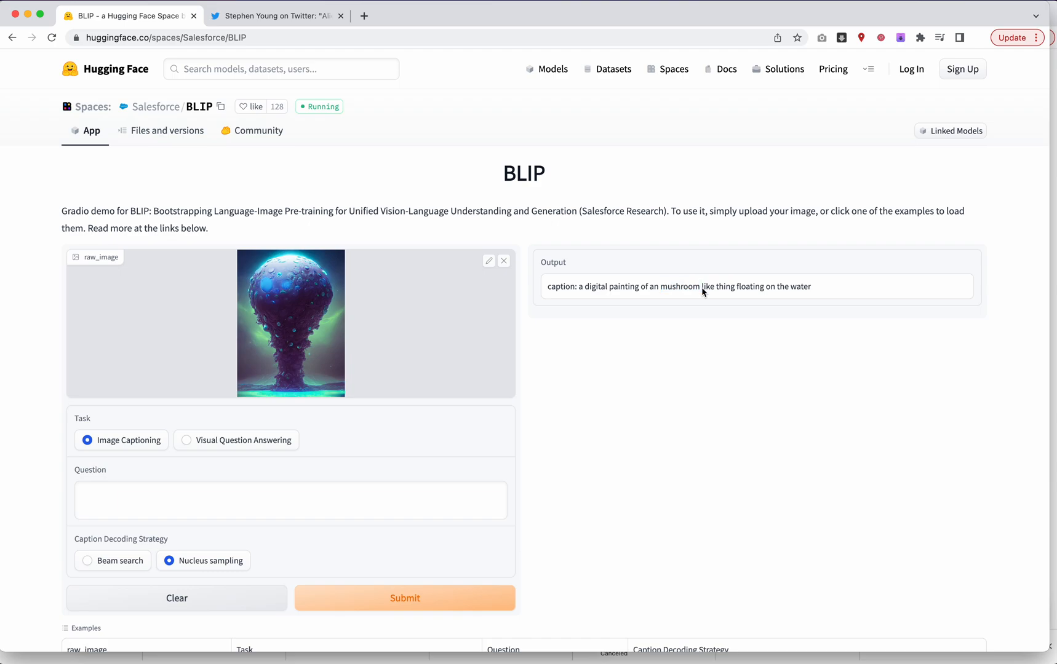
{"action": "mouse_move", "coordinate": [667, 292]}
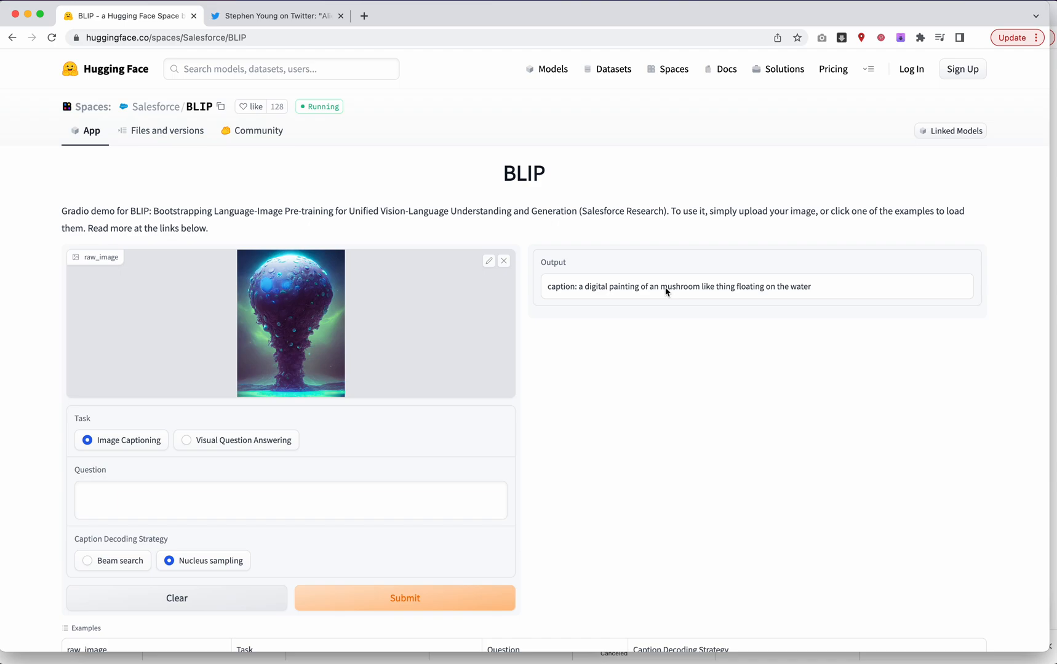
{"action": "mouse_move", "coordinate": [324, 369]}
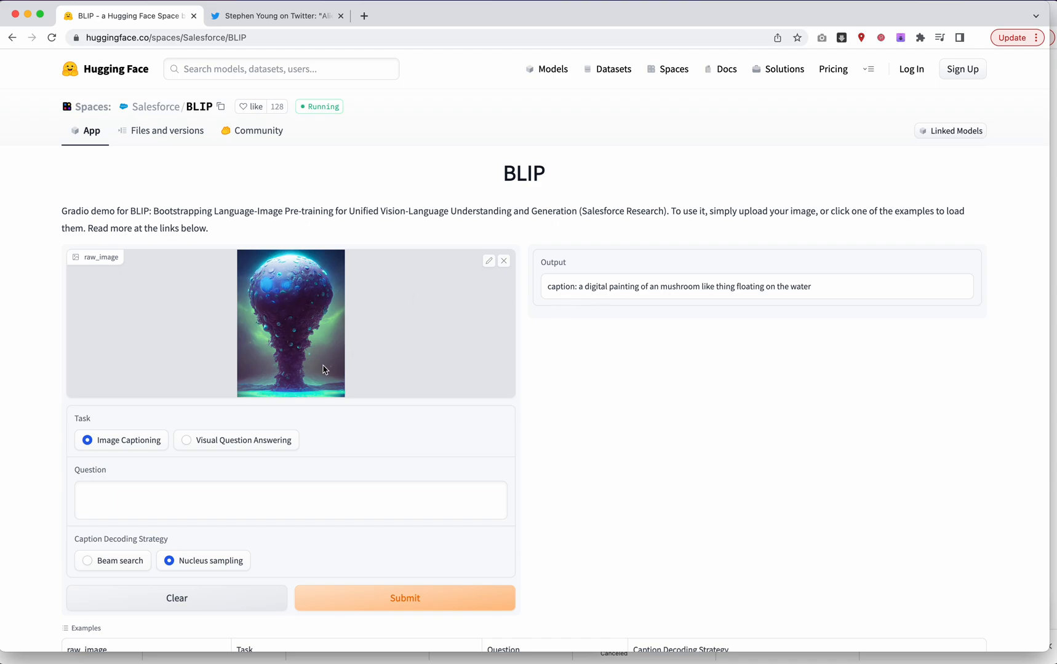
{"action": "mouse_move", "coordinate": [316, 311]}
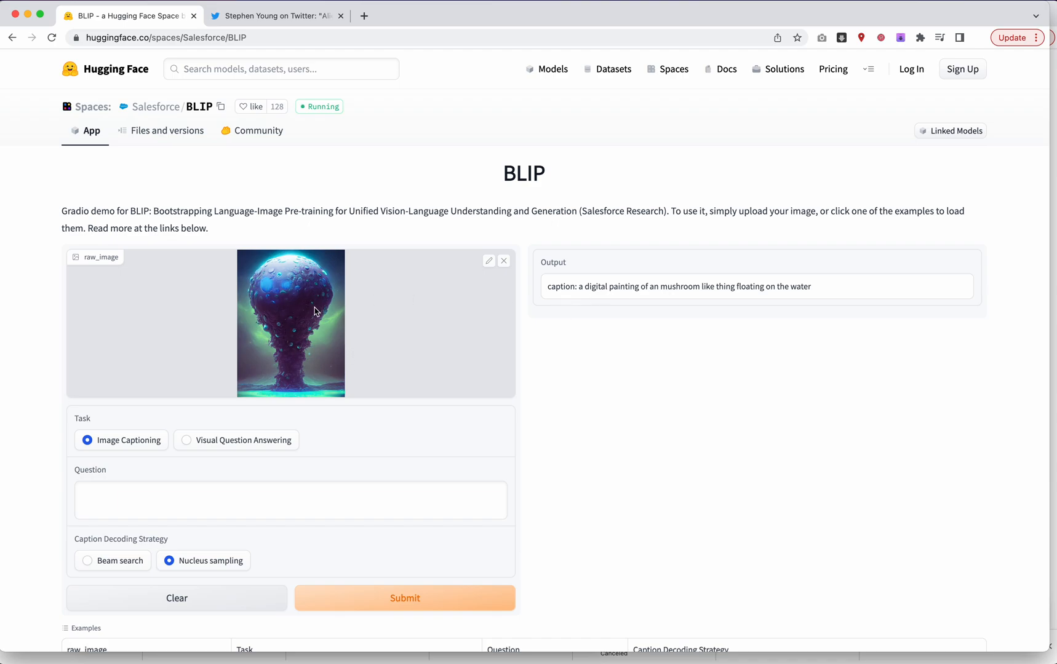
{"action": "mouse_move", "coordinate": [324, 404]}
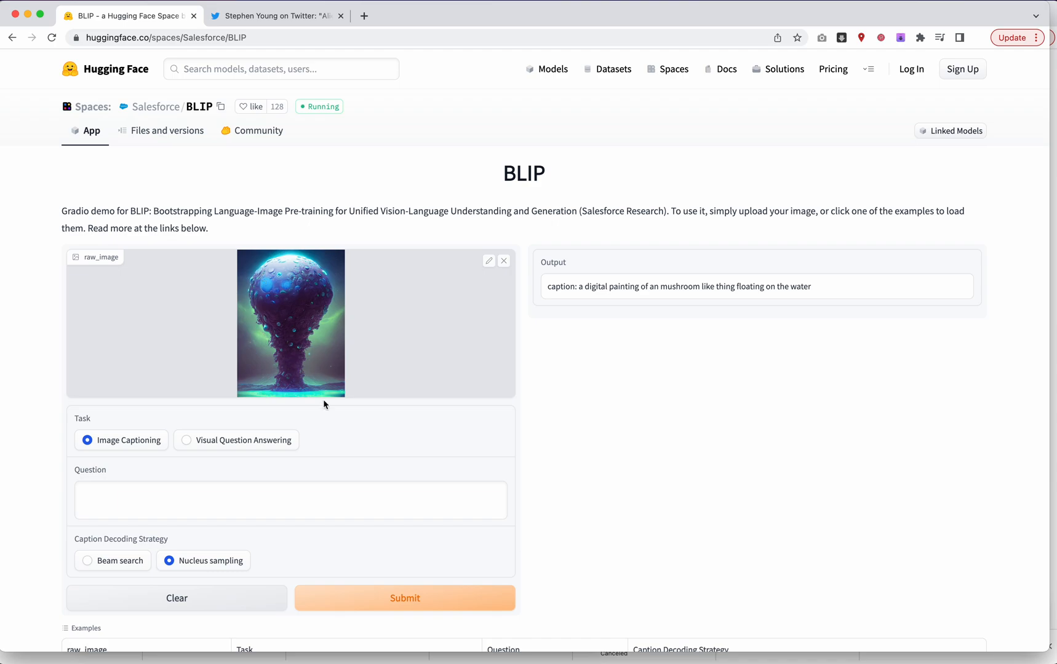
{"action": "mouse_move", "coordinate": [339, 380]}
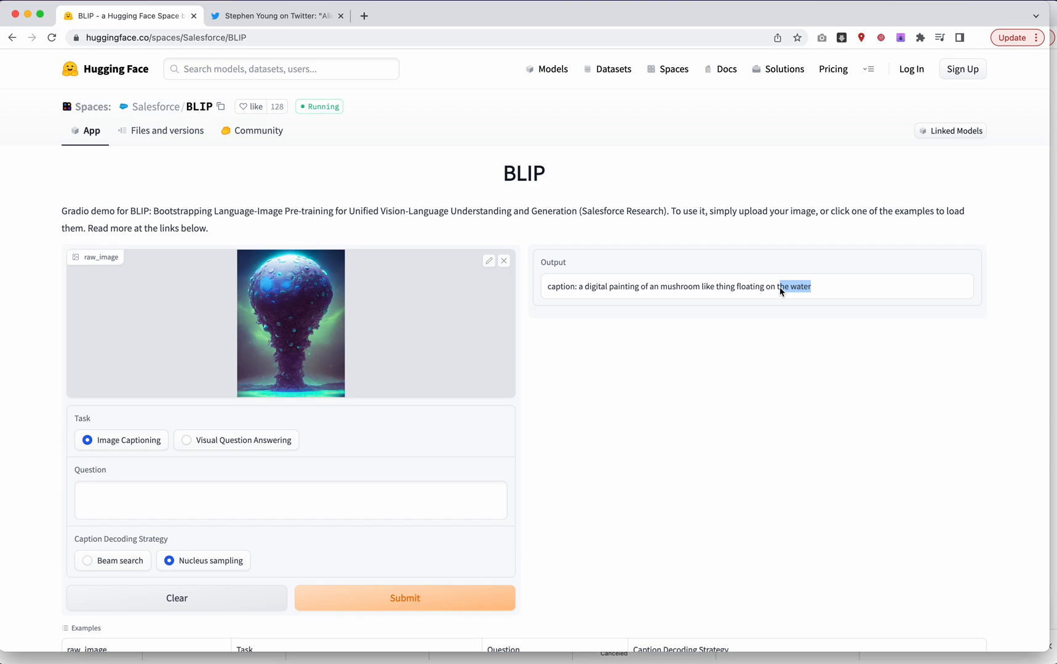
Select the caption text 'a digital painting of an mushroom like thing floating on the water'.
{"action": "left_click_drag", "start_coordinate": [778, 287], "coordinate": [585, 287]}
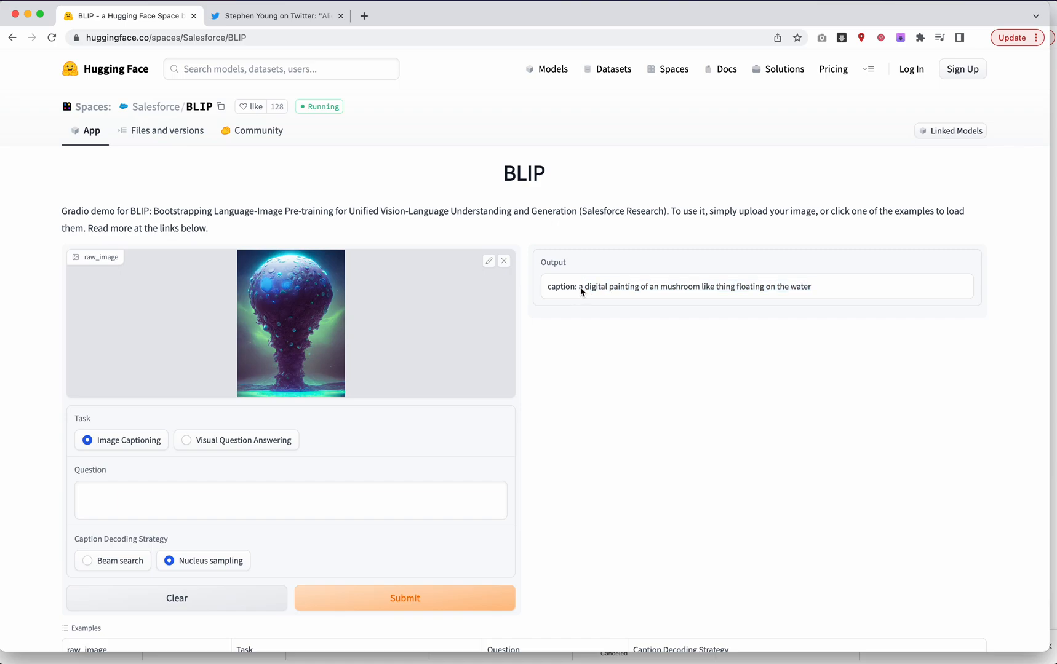
{"action": "left_click_drag", "start_coordinate": [577, 287], "coordinate": [811, 286]}
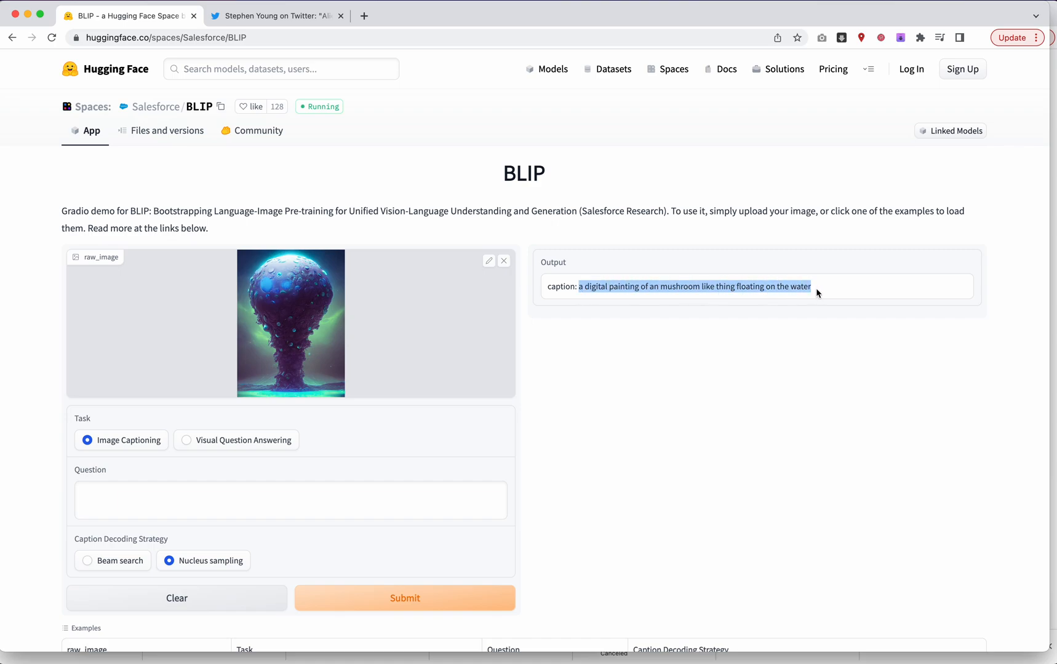